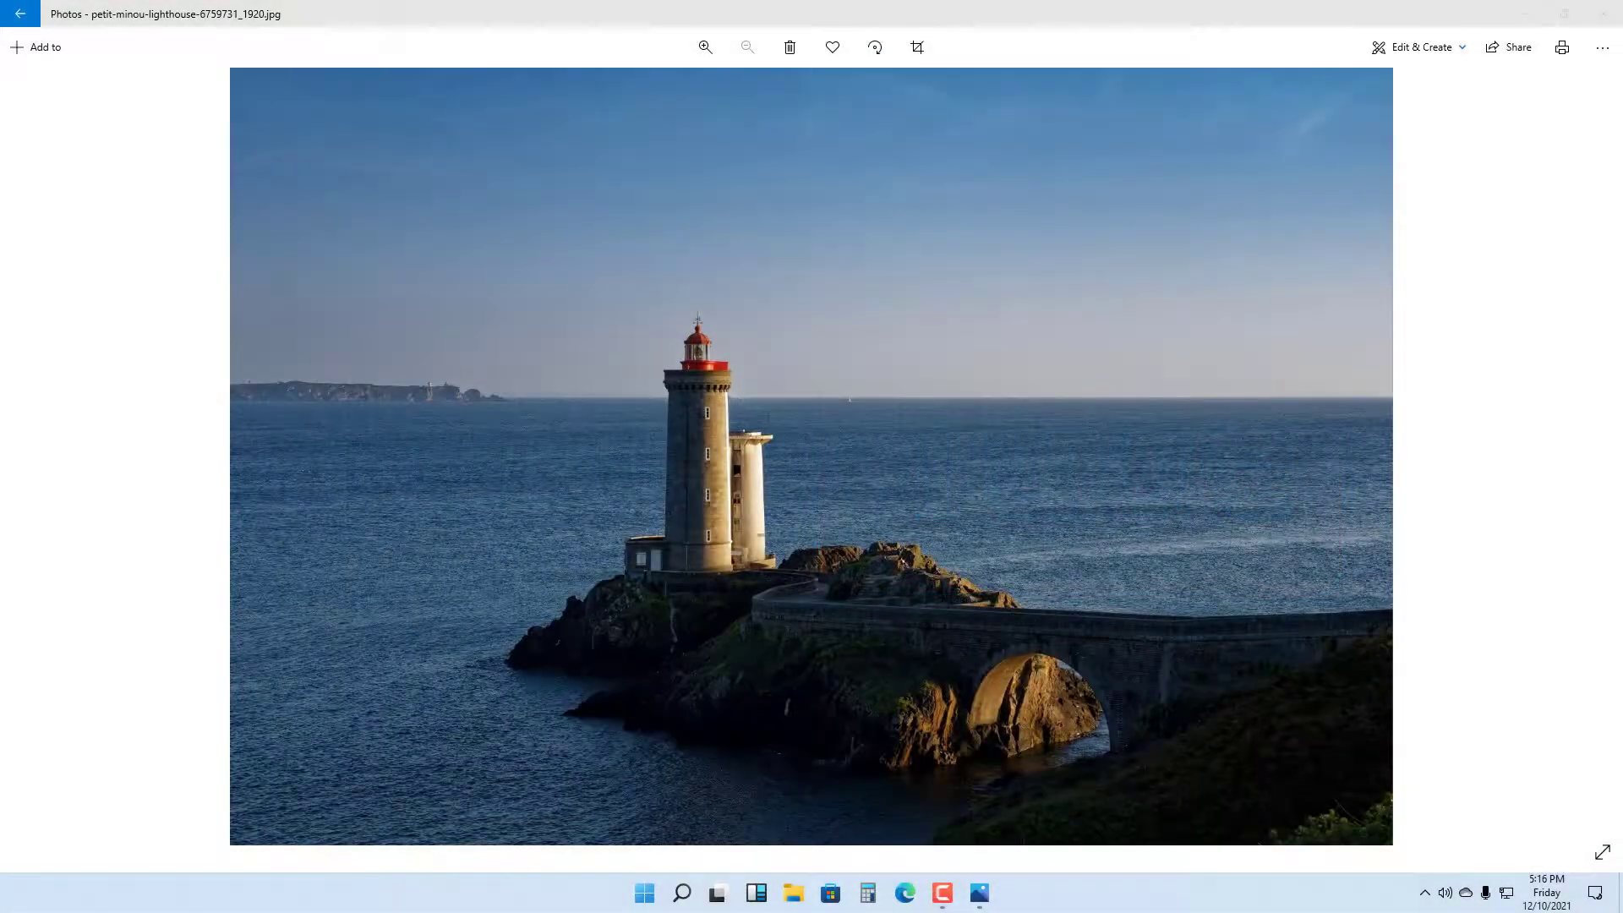
{"action": "mouse_move", "coordinate": [1086, 568]}
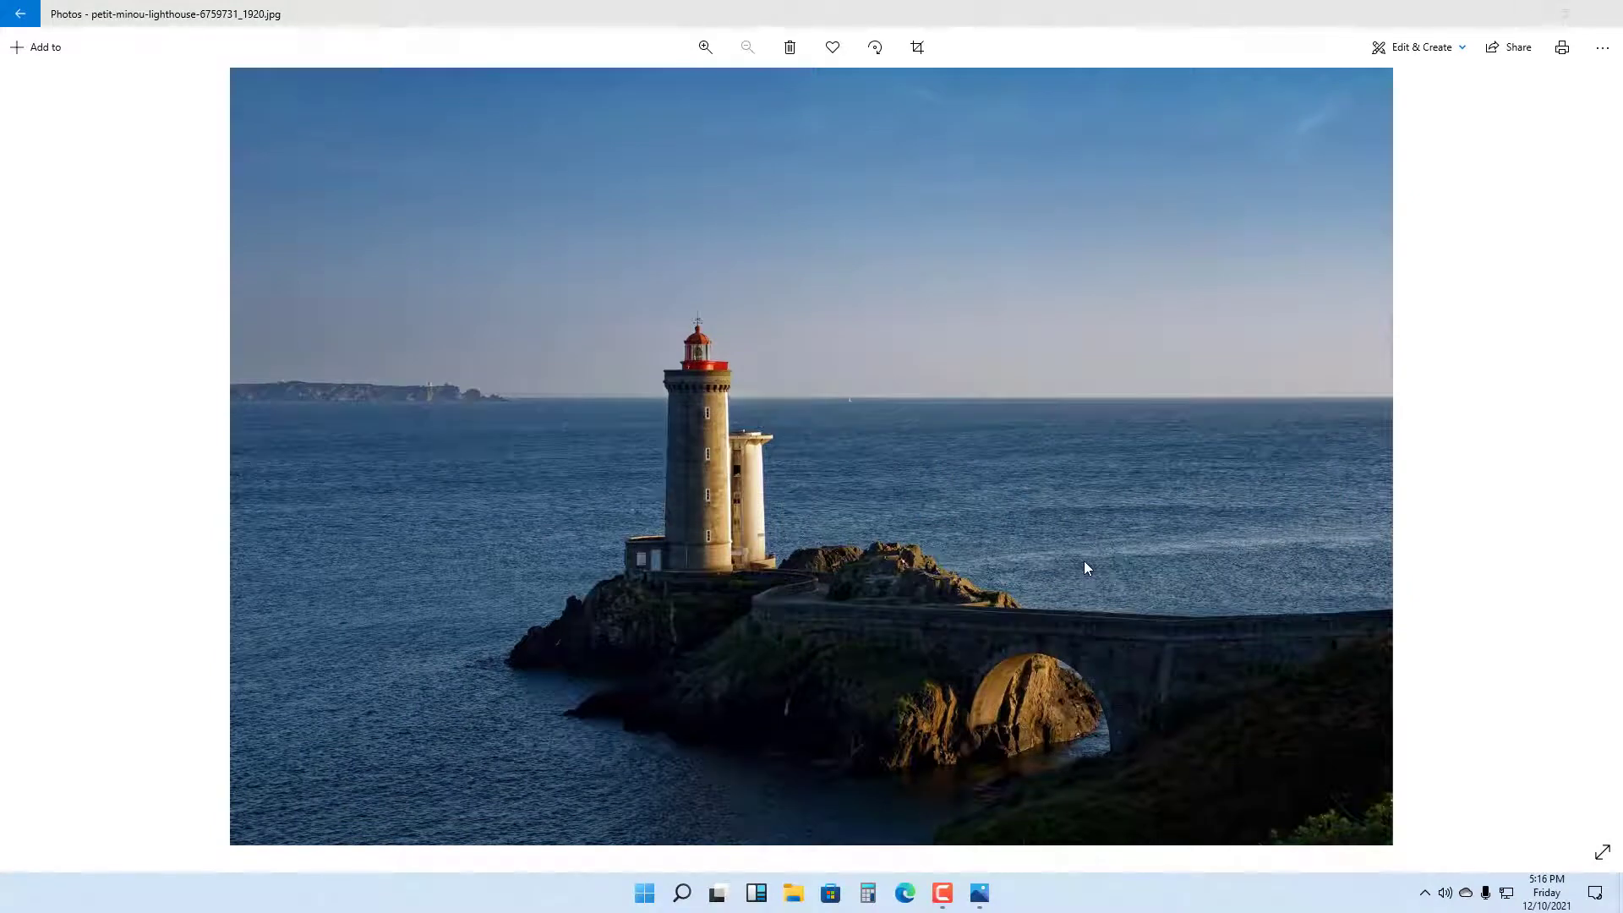
{"action": "mouse_move", "coordinate": [1052, 570]}
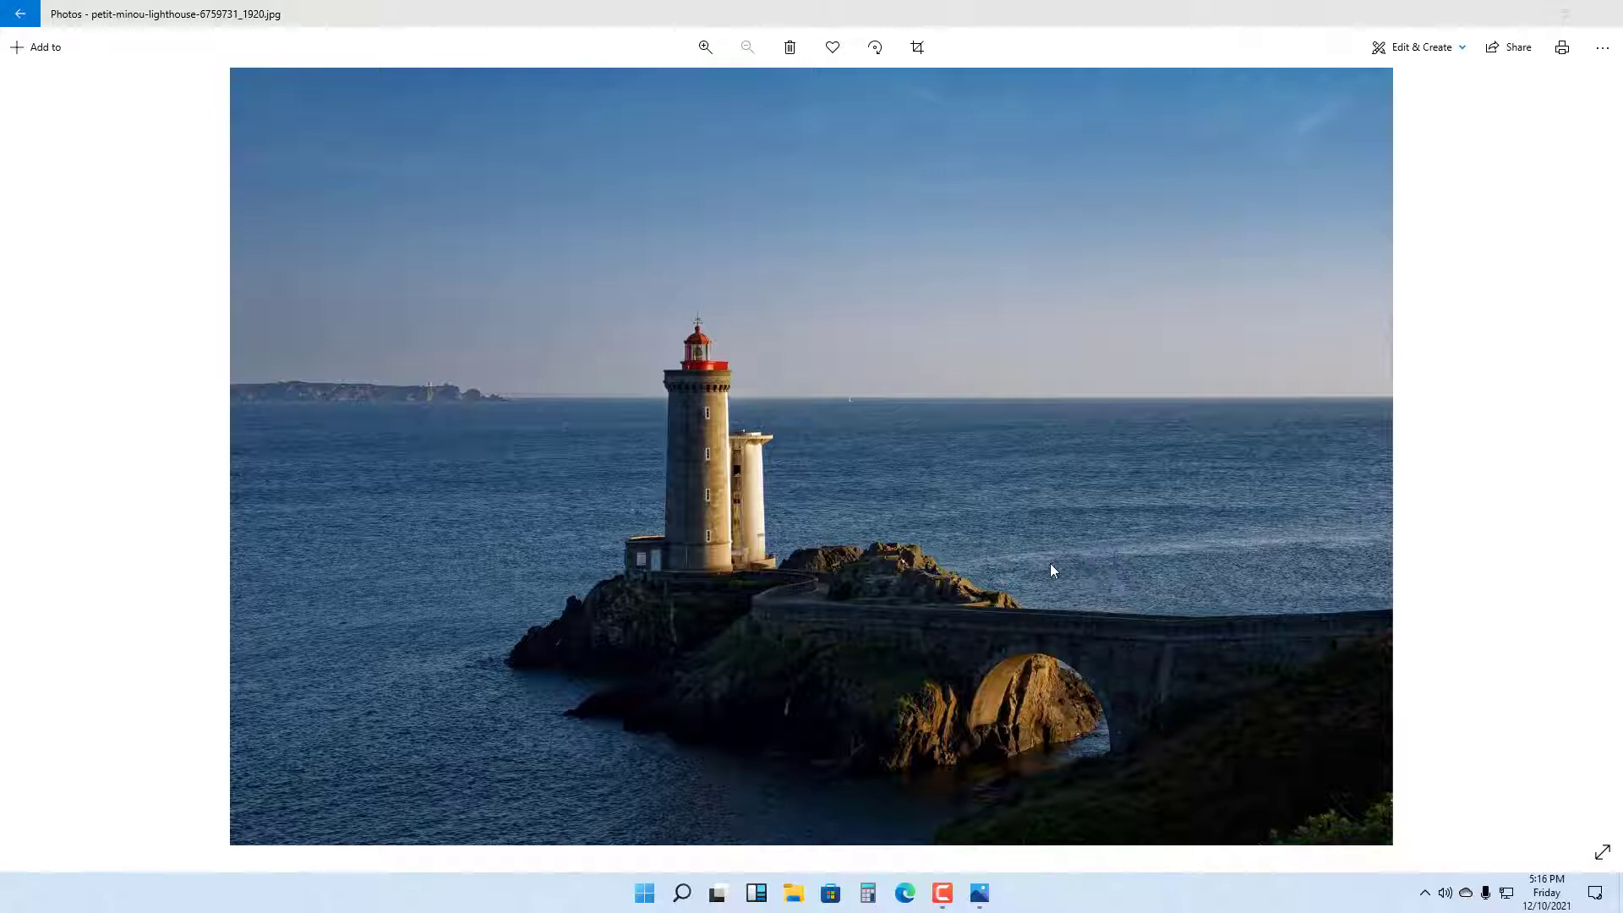
{"action": "mouse_move", "coordinate": [1434, 49]}
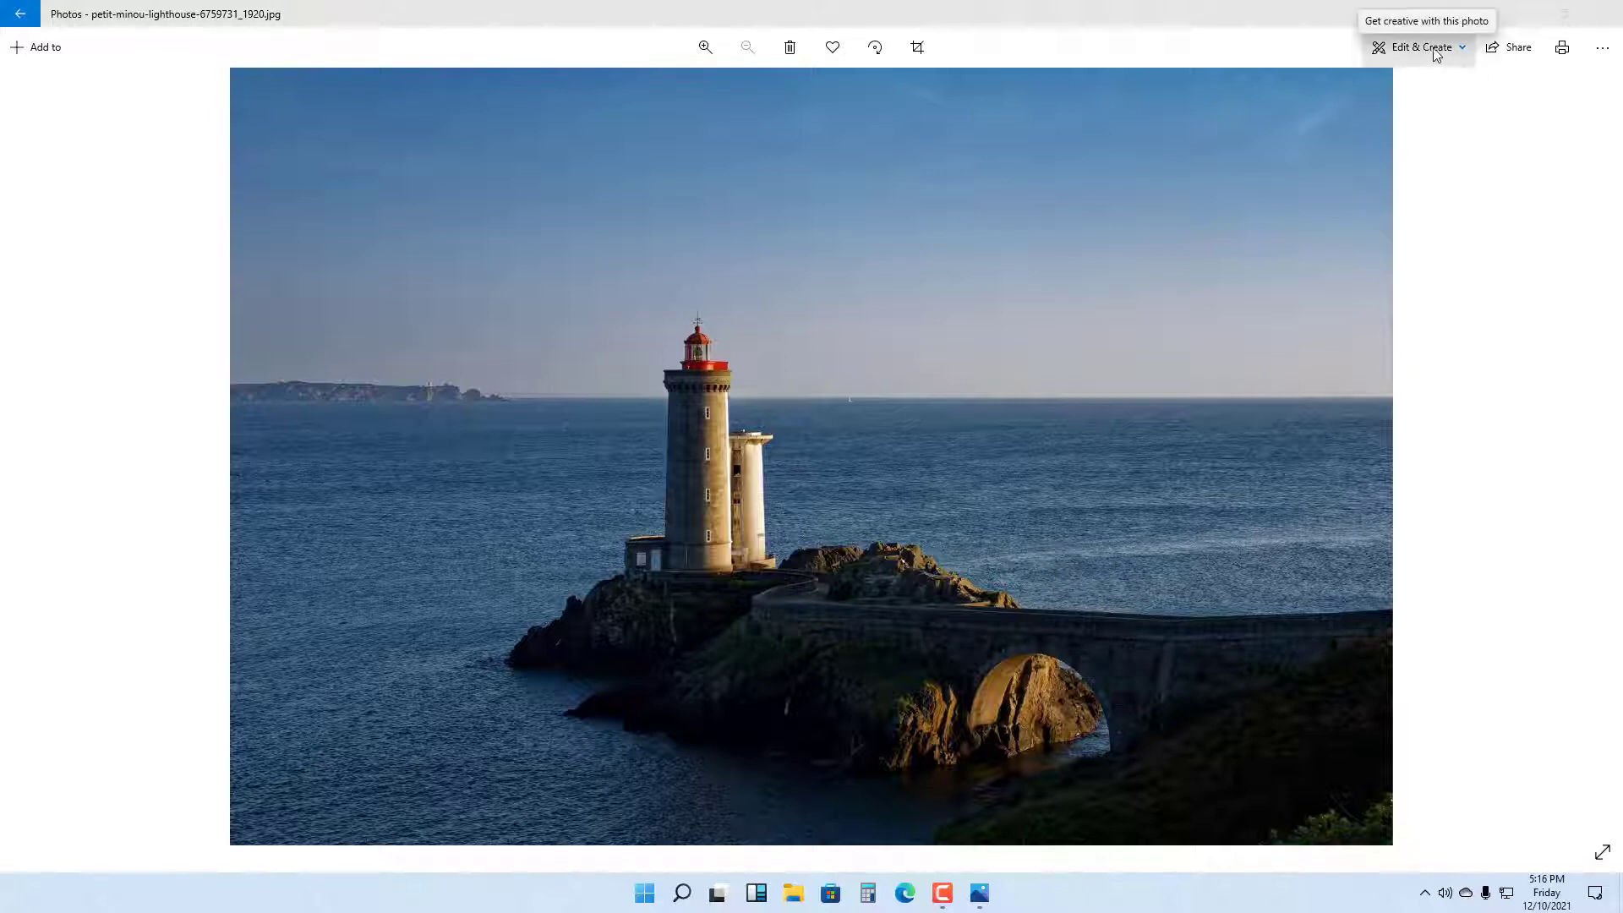
Choose Add animated text under Edit & Create for the lighthouse photo.
{"action": "left_click", "coordinate": [1424, 47]}
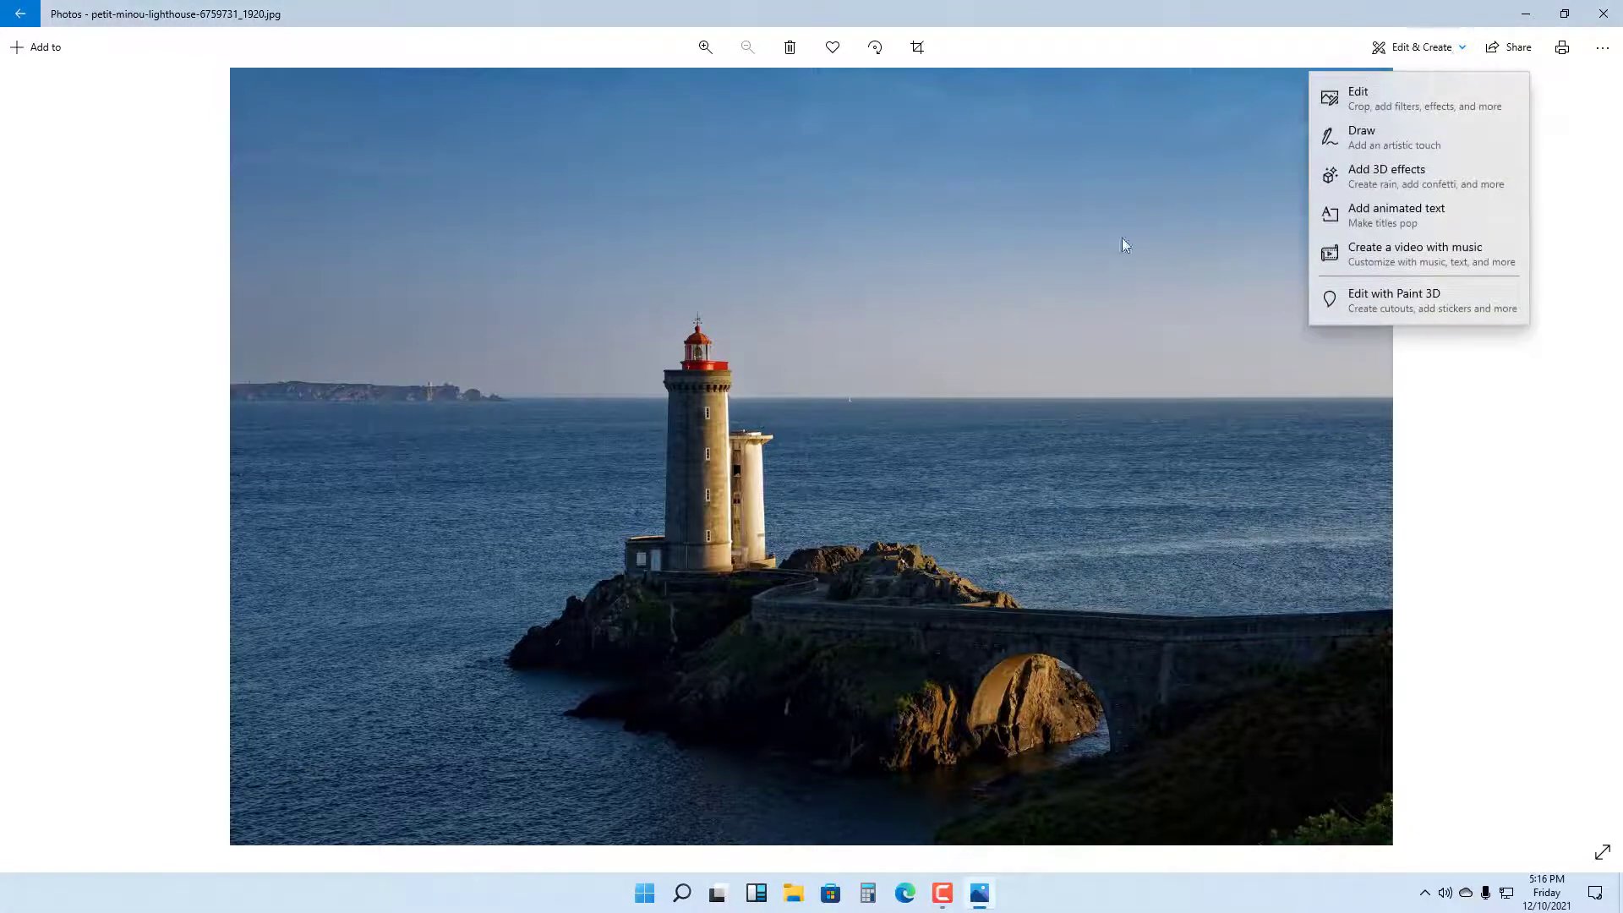
{"action": "mouse_move", "coordinate": [1401, 216]}
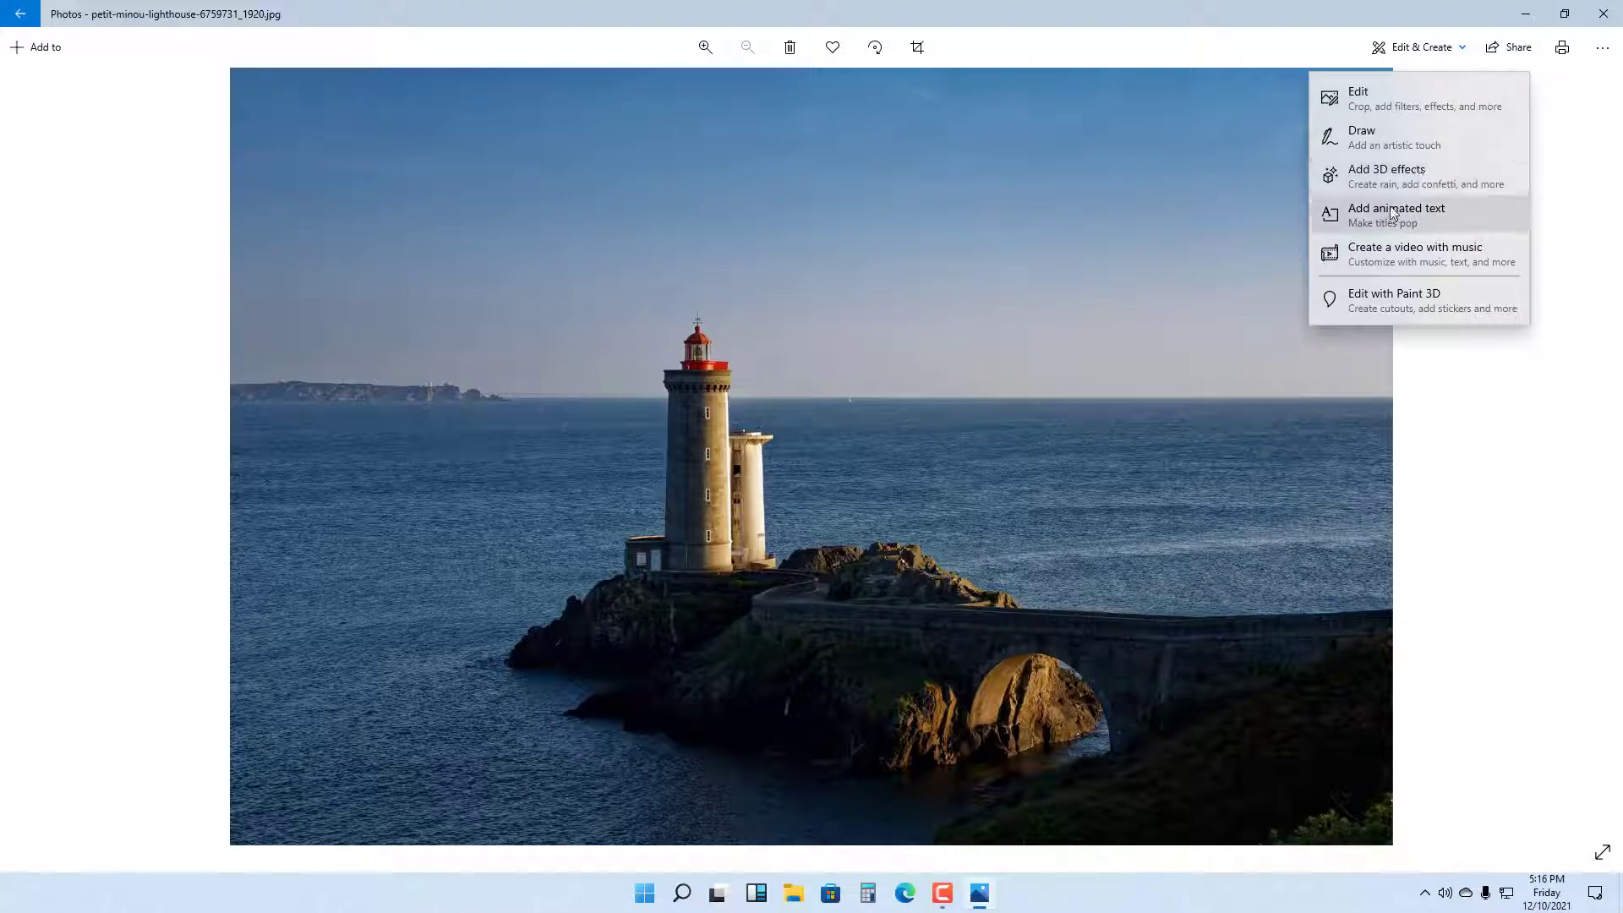
{"action": "mouse_move", "coordinate": [1395, 225]}
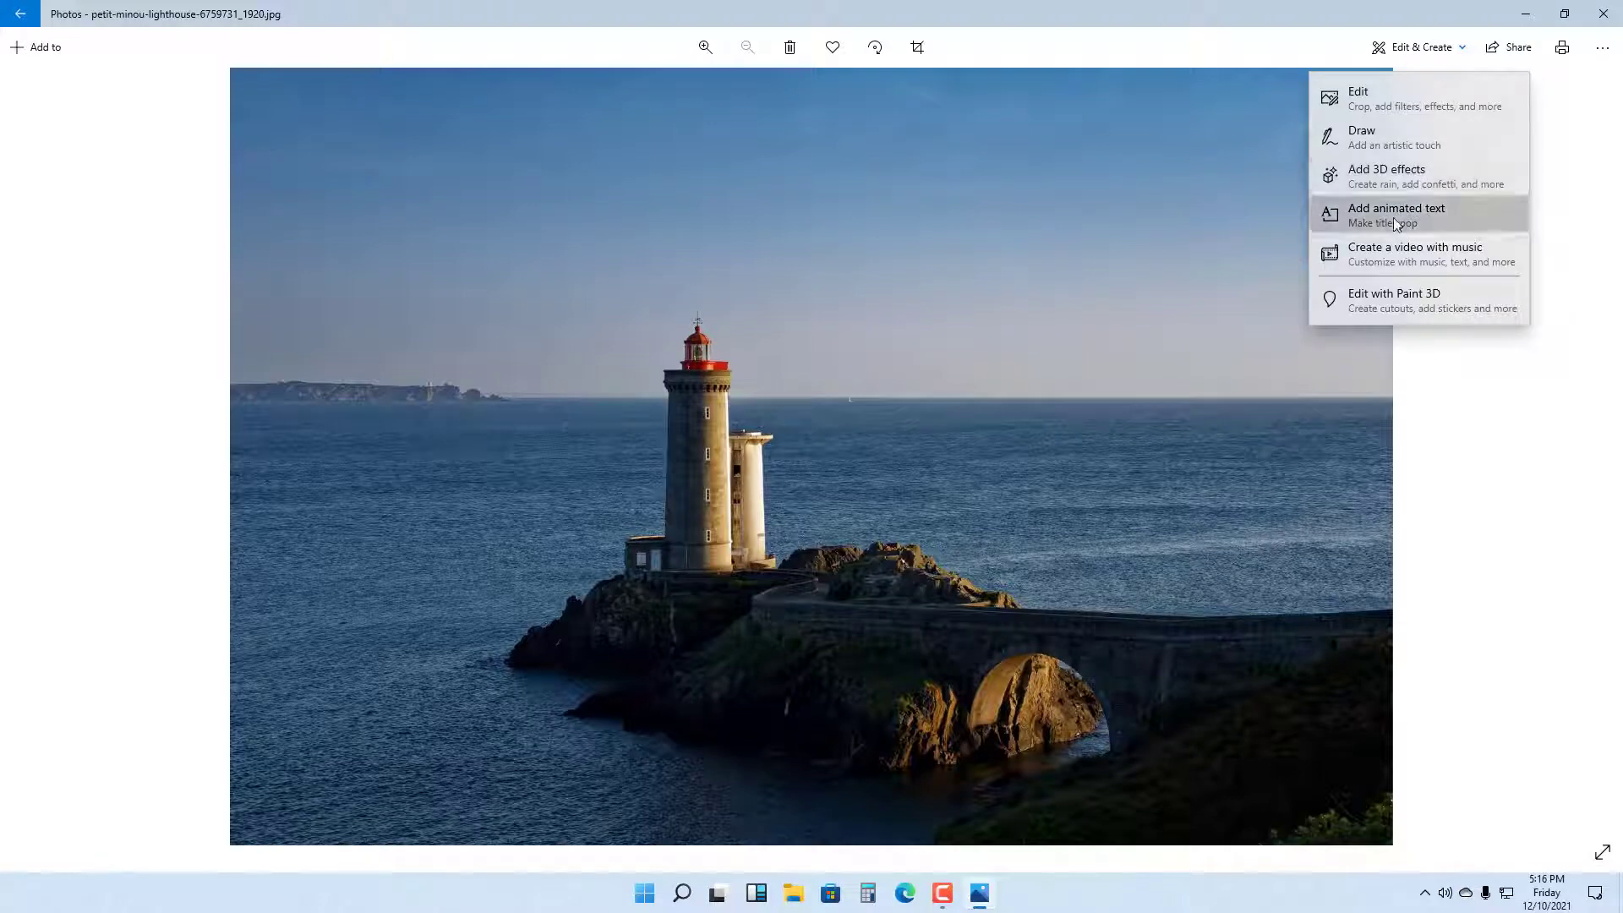
{"action": "left_click", "coordinate": [1395, 215]}
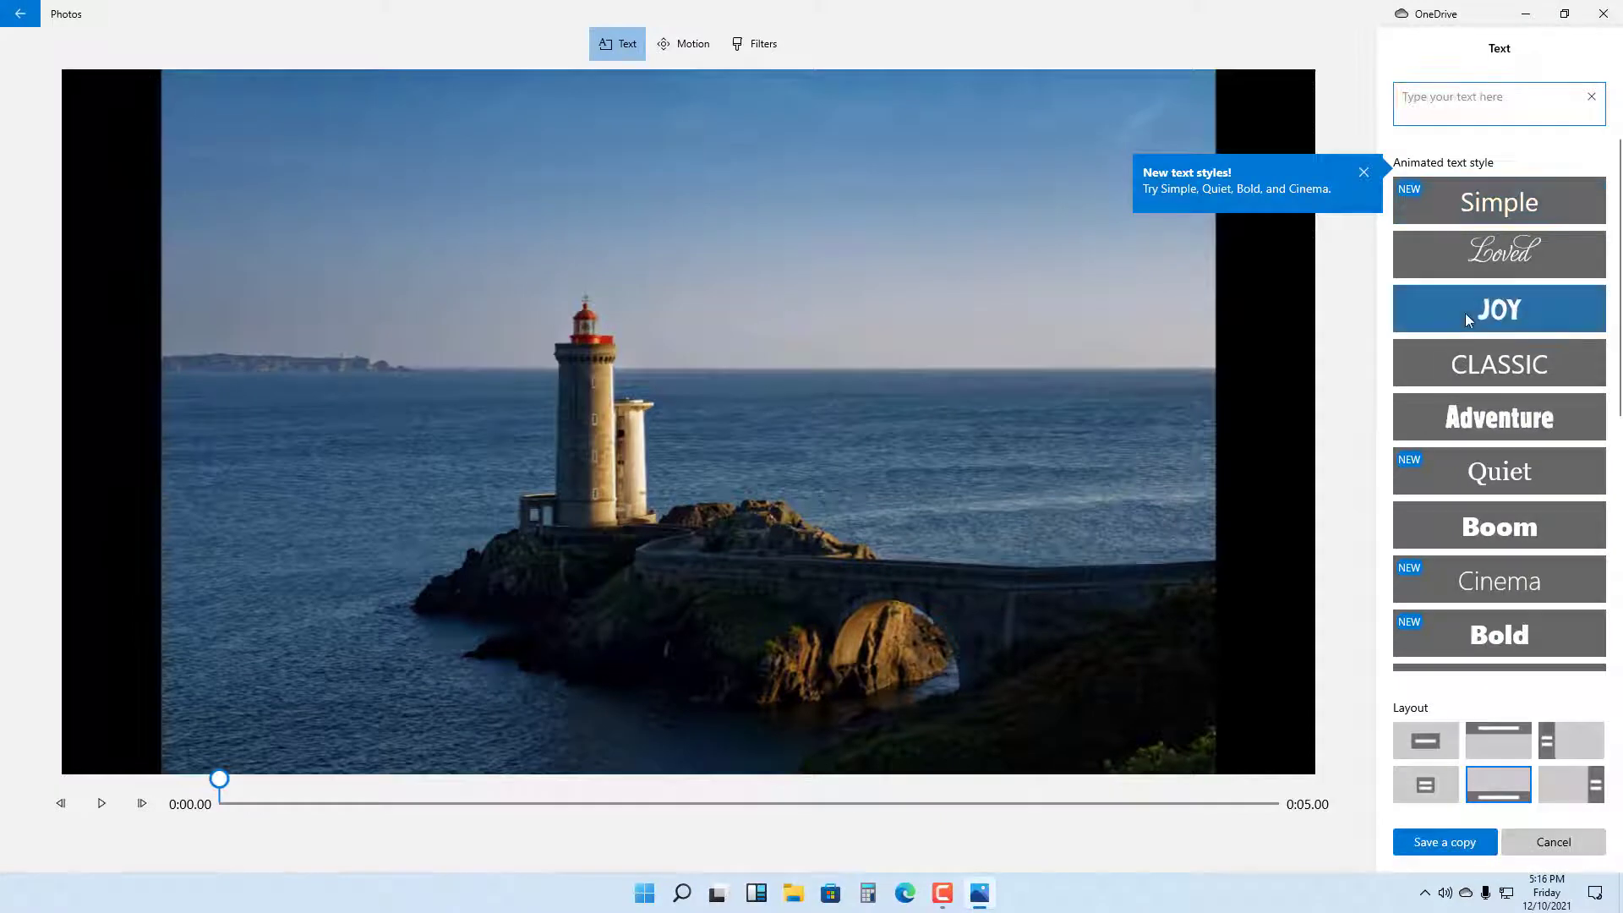
Apply the Adventure text style and enter 'TutorTube' as the title.
{"action": "left_click", "coordinate": [1498, 417]}
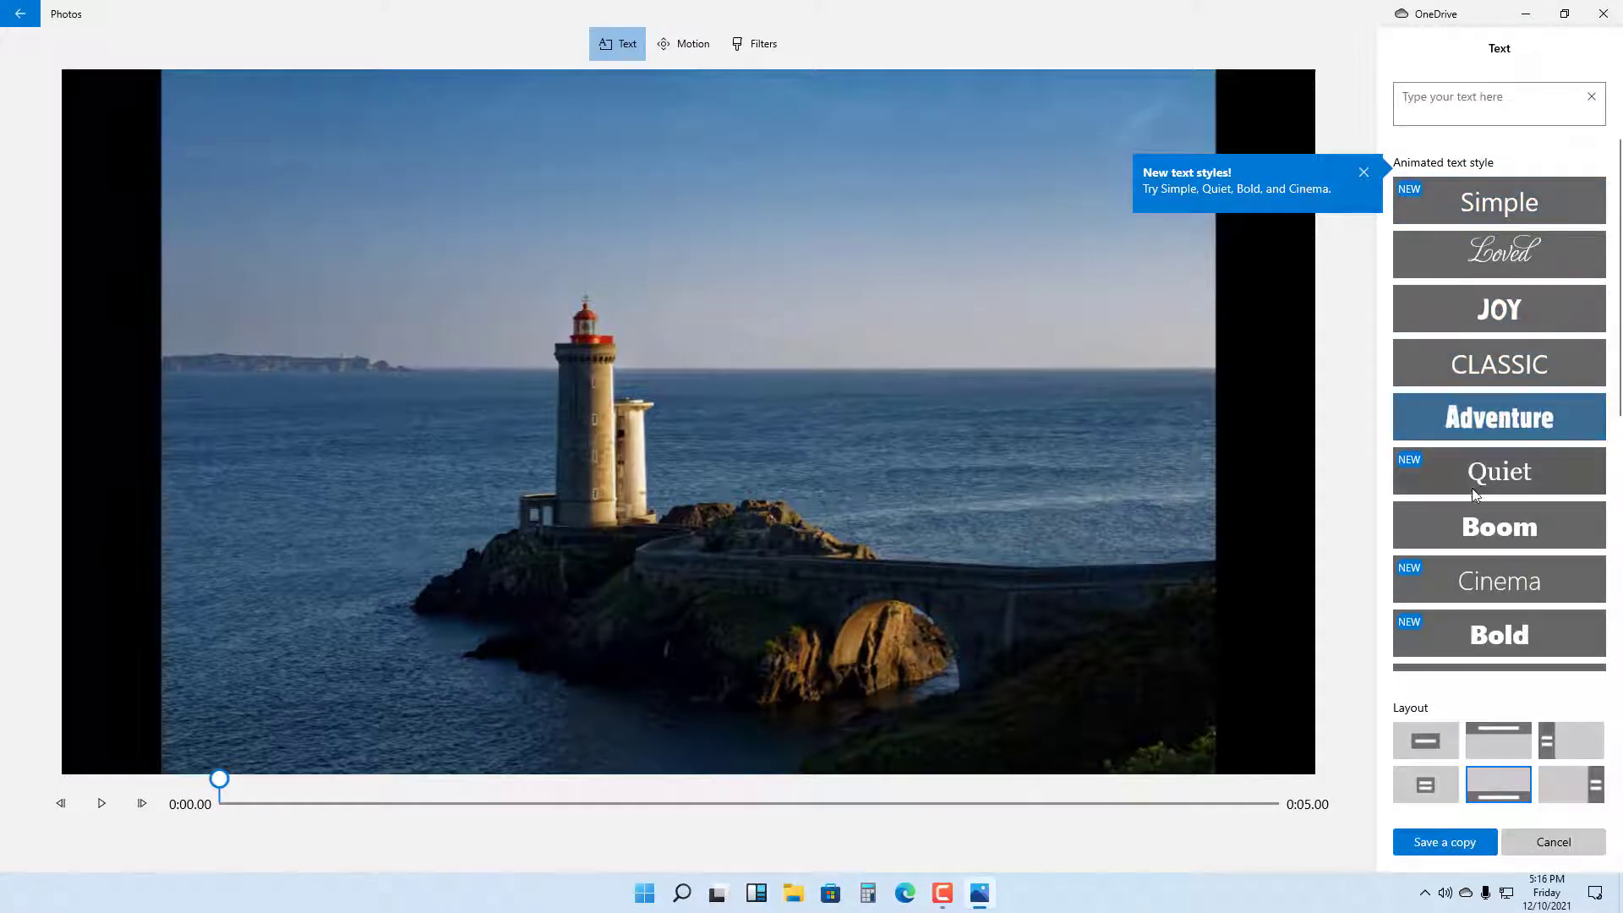
{"action": "left_click", "coordinate": [1490, 96]}
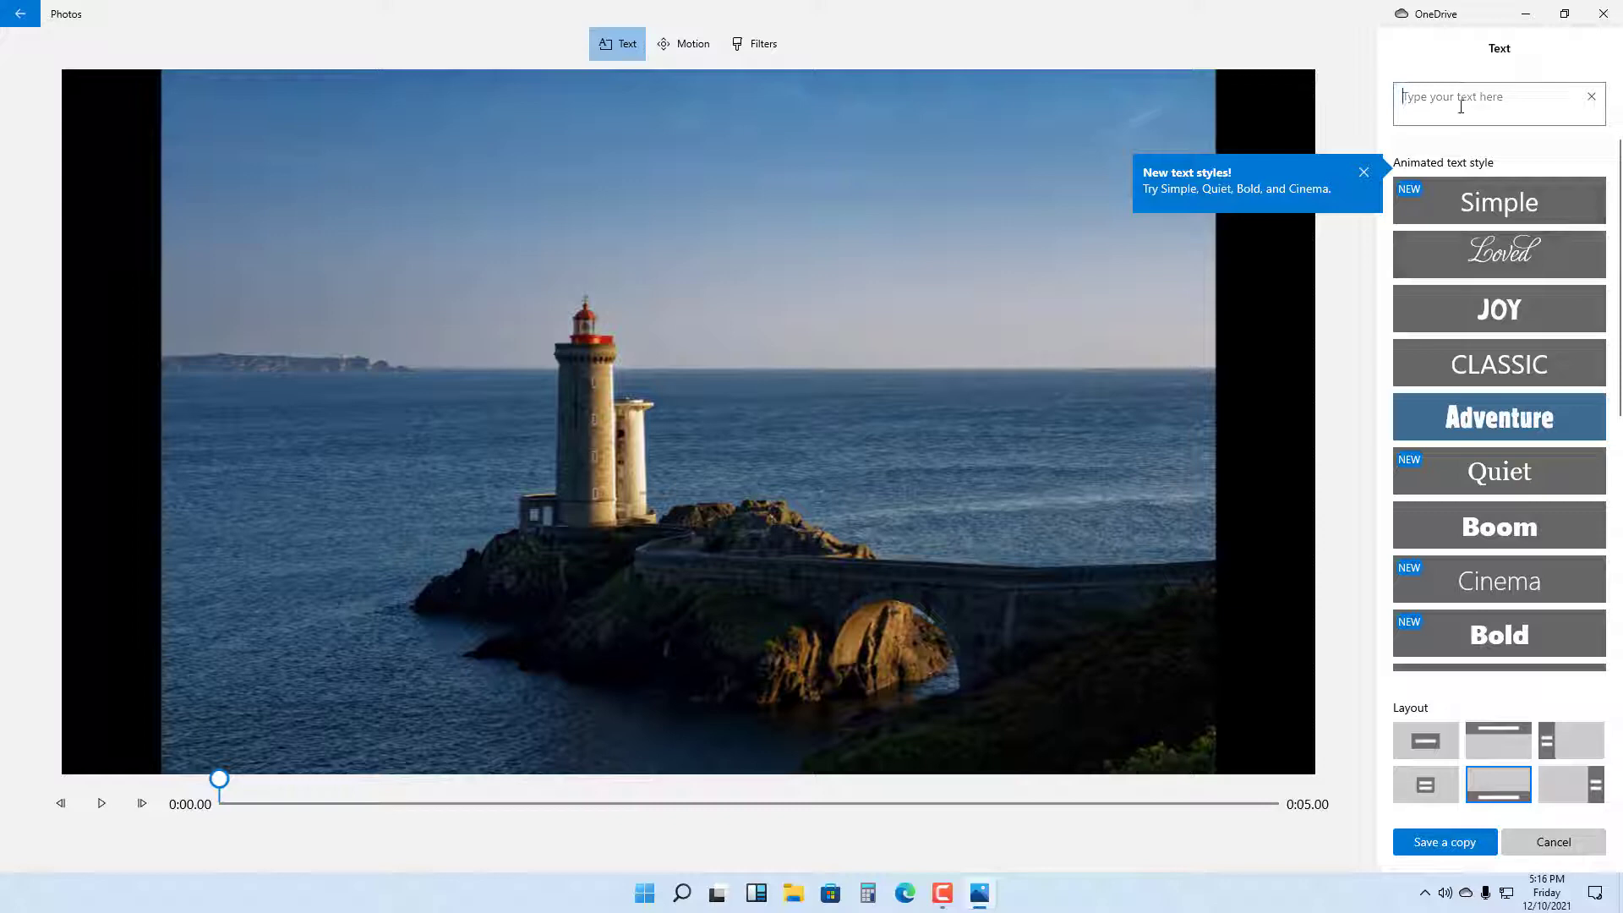
{"action": "type", "text": "TutorTube"}
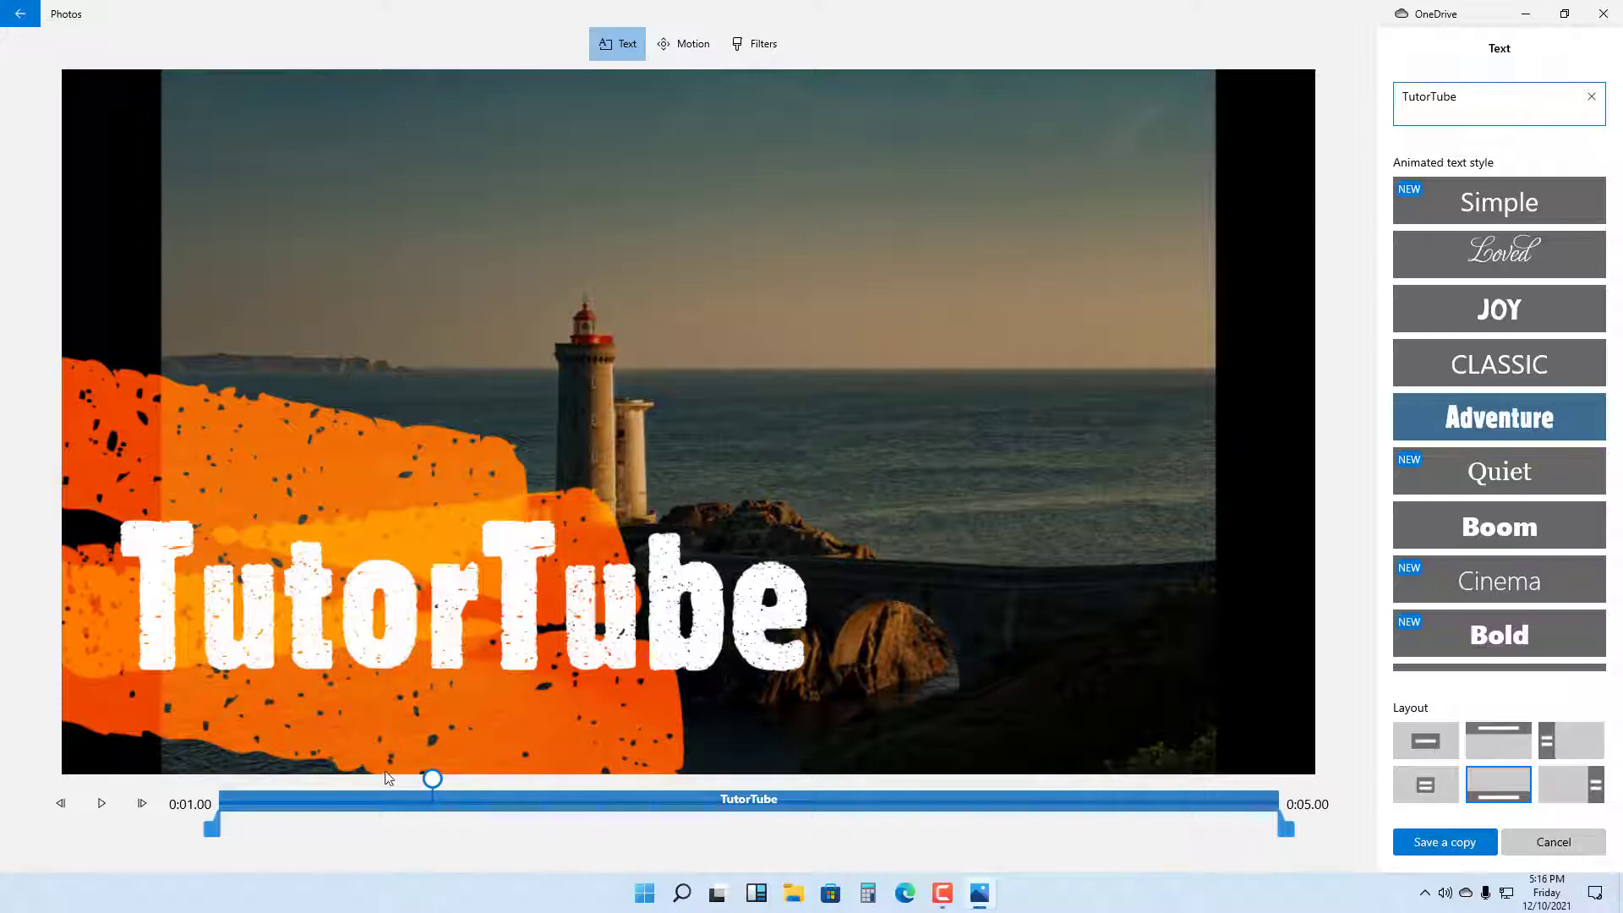
Rewind, play and pause a preview of the animated title.
{"action": "left_click", "coordinate": [101, 803]}
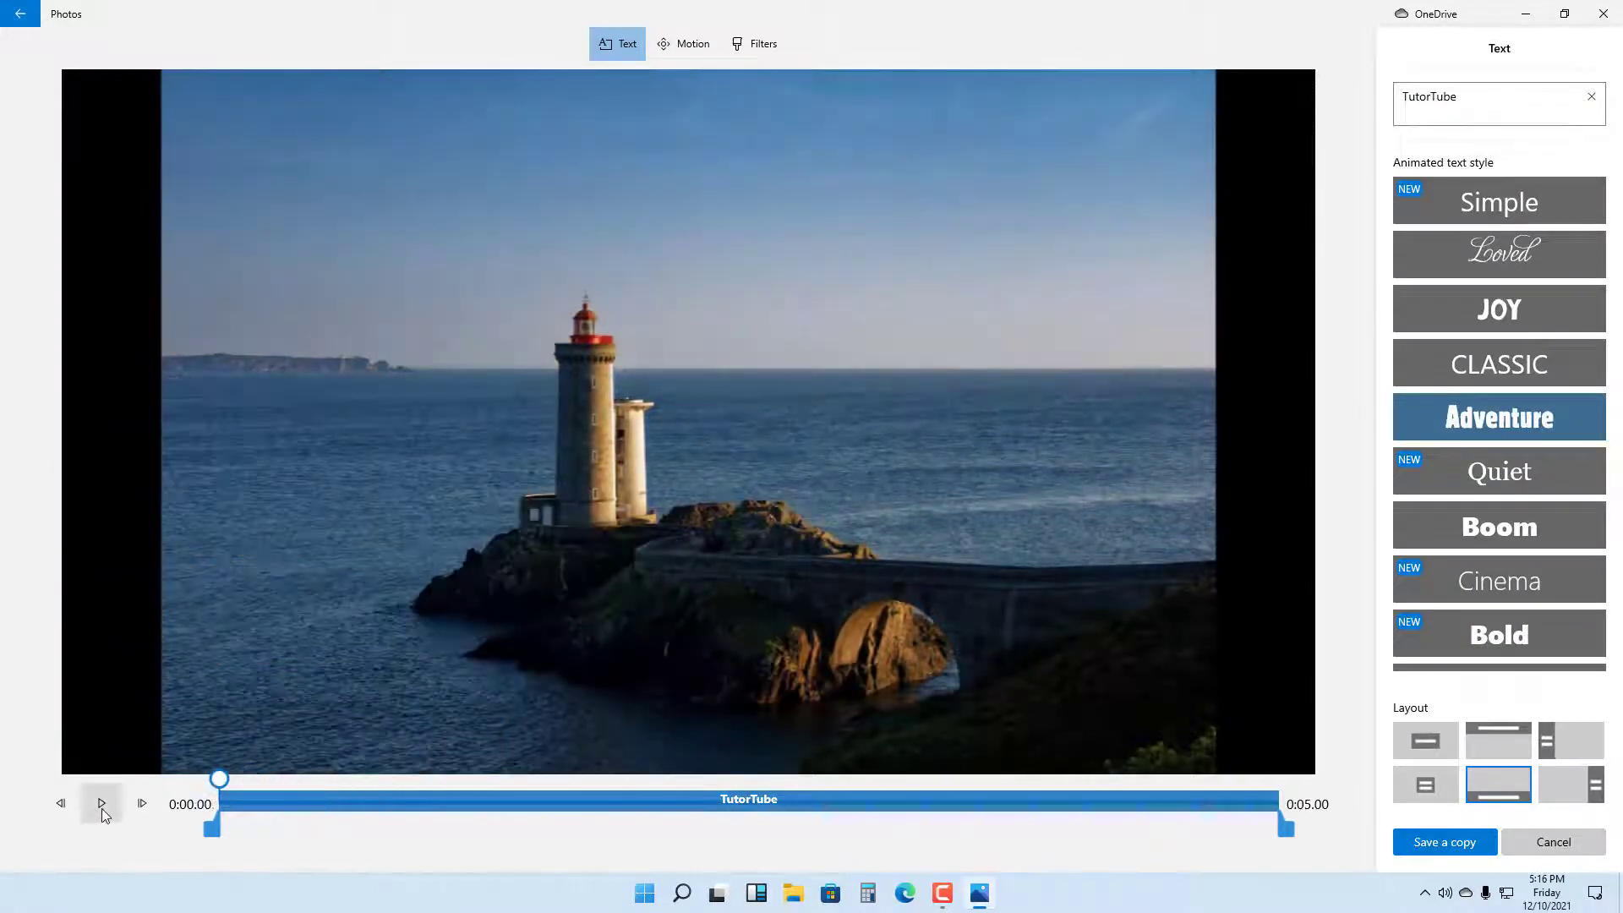
{"action": "left_click", "coordinate": [101, 803]}
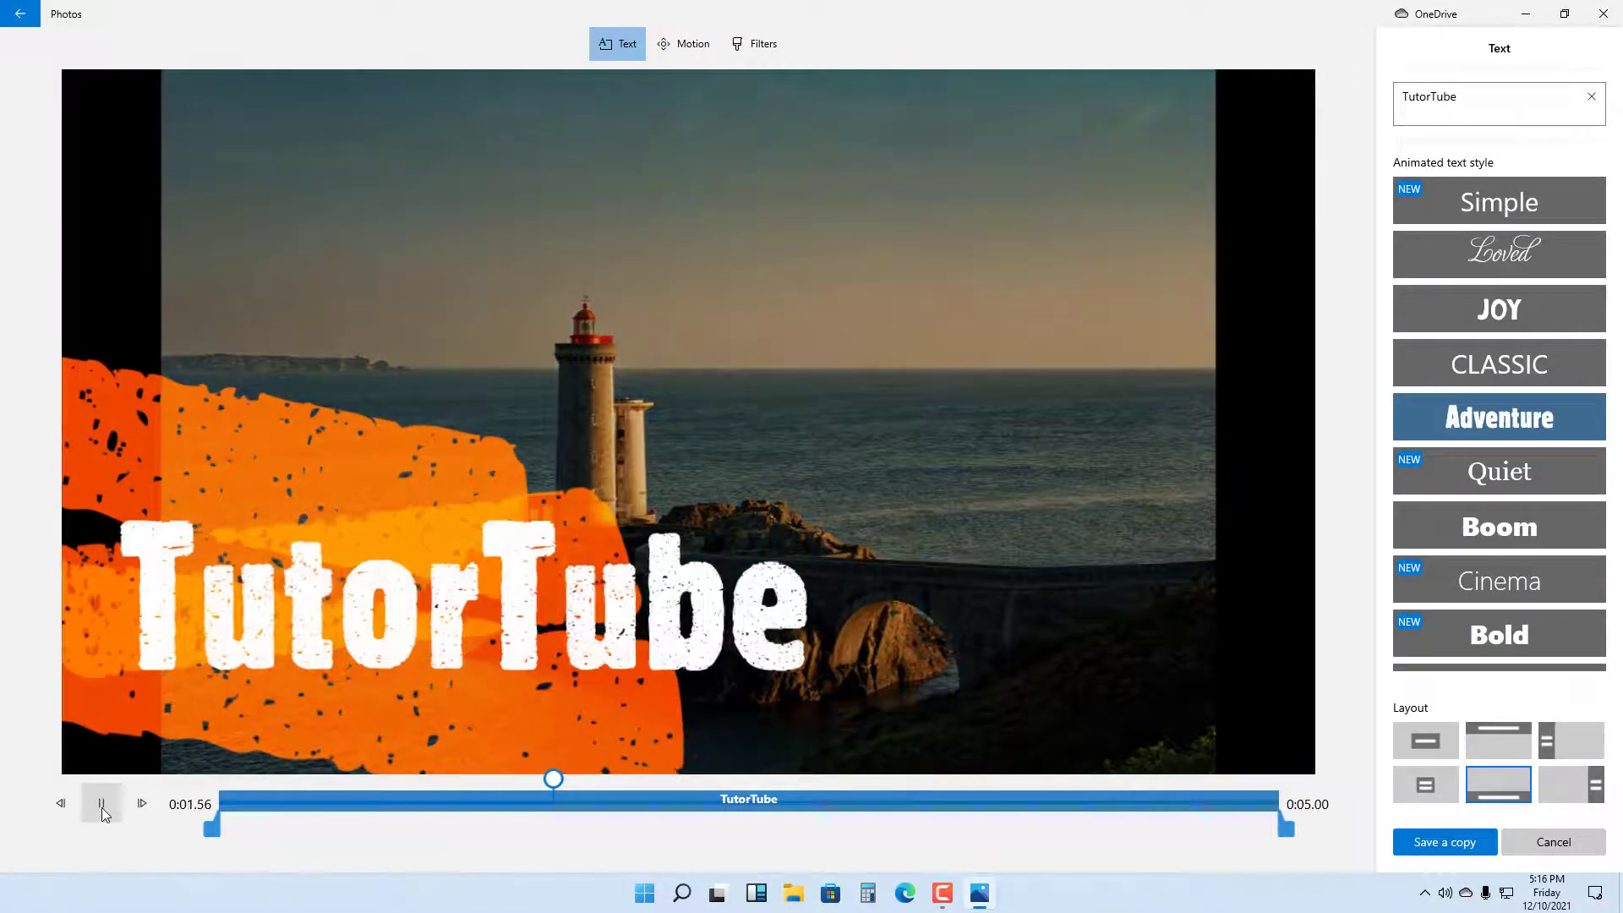
{"action": "left_click", "coordinate": [101, 803]}
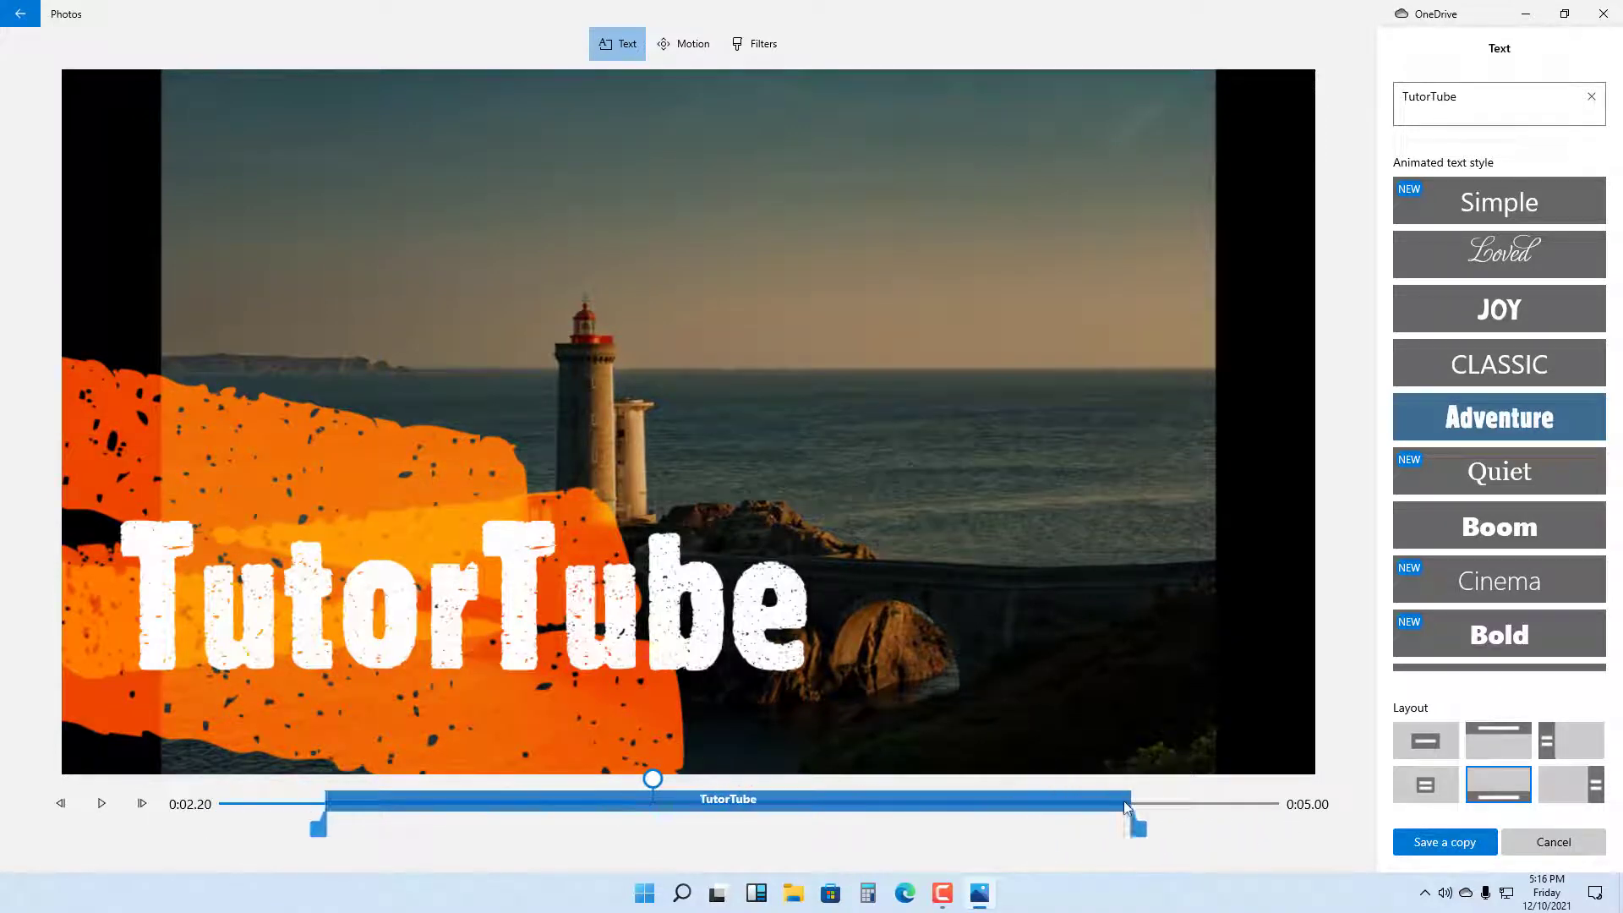
Drag the timeline handle so the title appears later, then replay the preview.
{"action": "left_click_drag", "start_coordinate": [654, 777], "coordinate": [305, 778]}
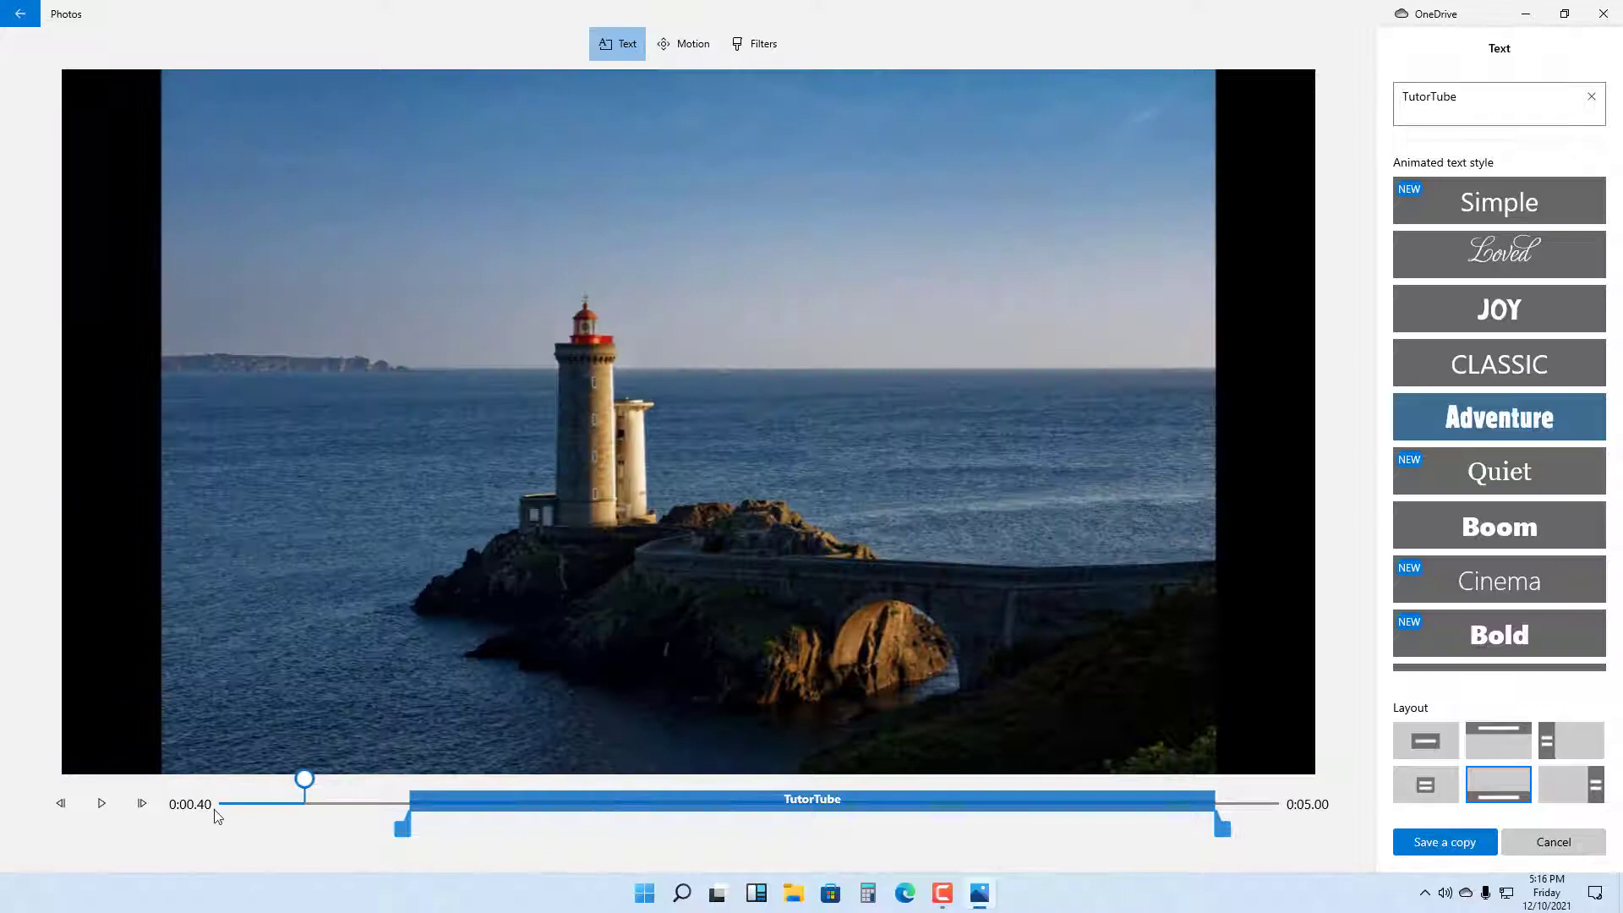
{"action": "left_click", "coordinate": [100, 803]}
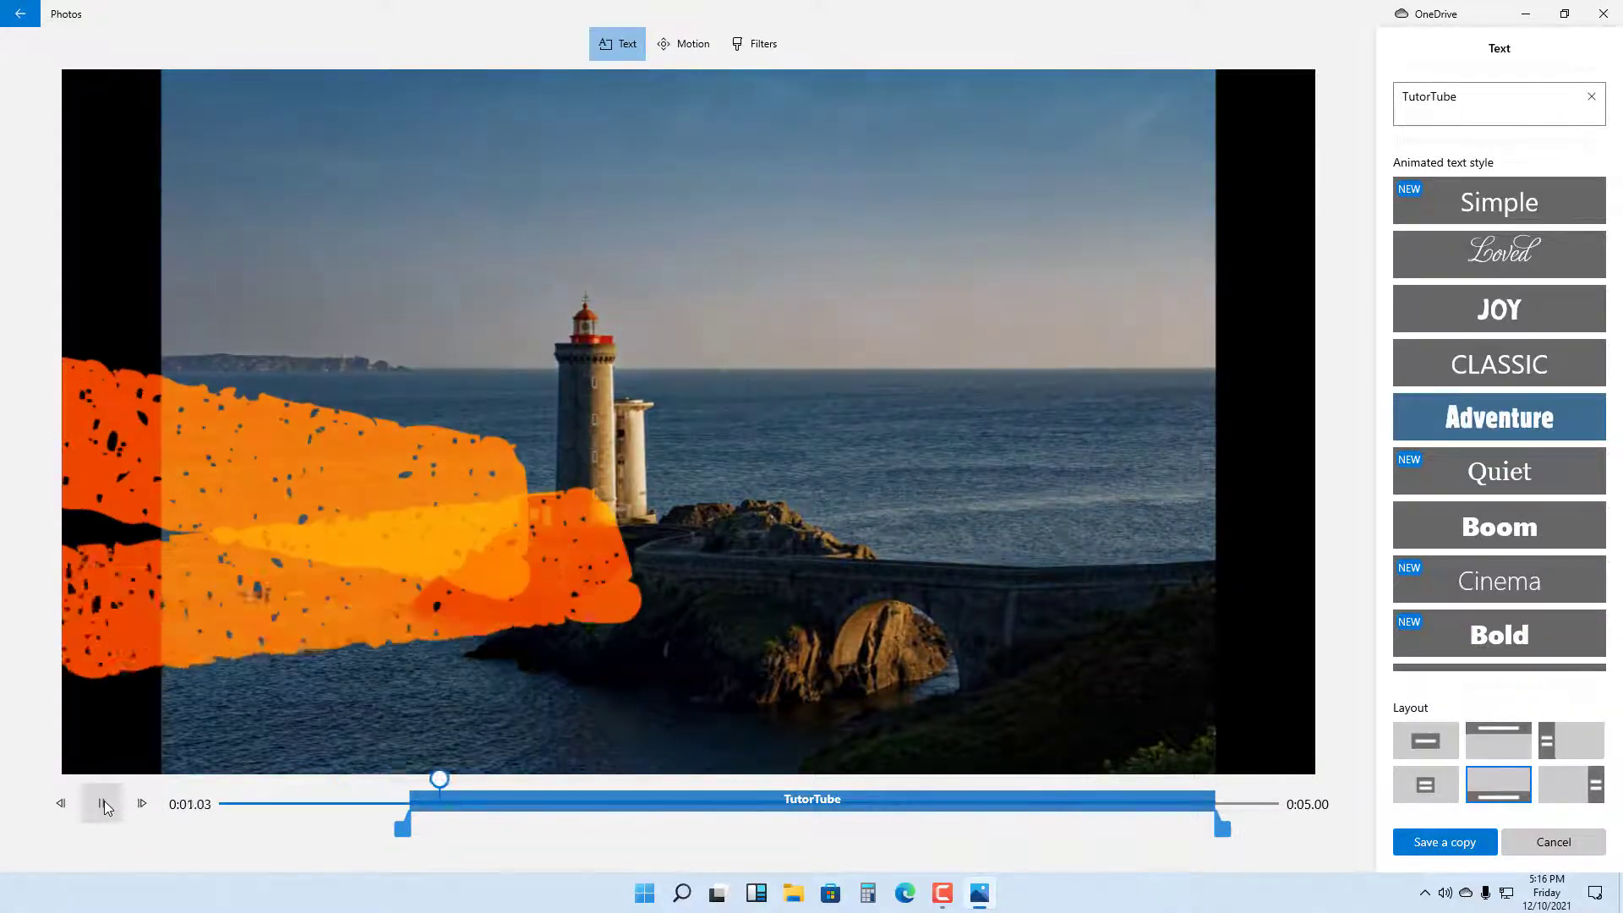
{"action": "left_click", "coordinate": [102, 804]}
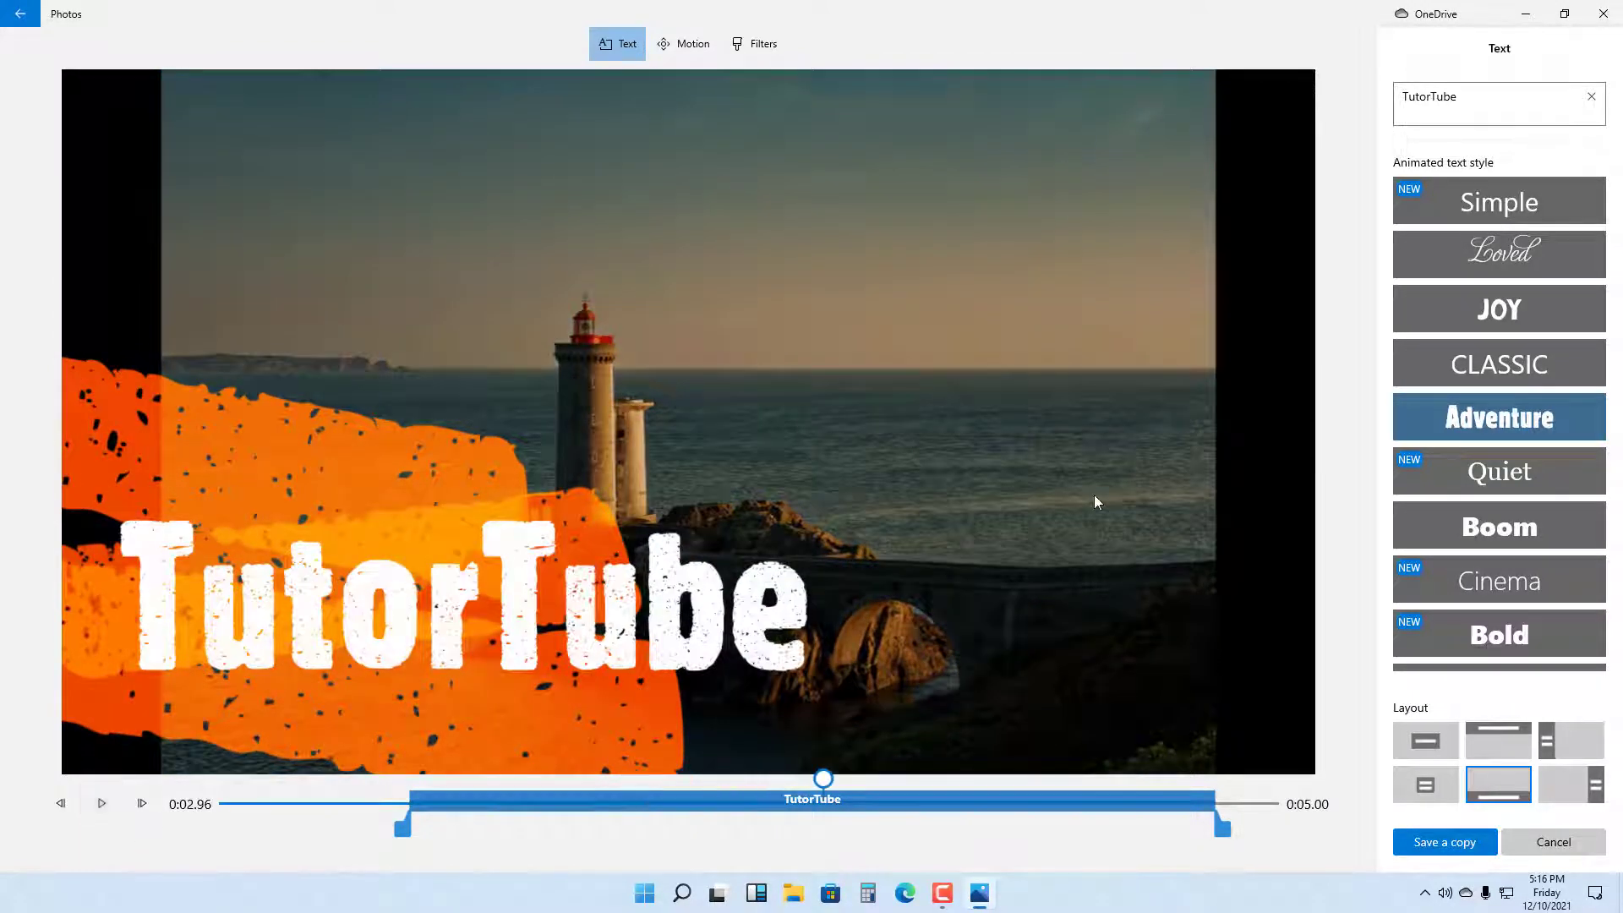
Try the Quiet, Electric and Fine Print styles, settling on Holiday.
{"action": "left_click", "coordinate": [1498, 471]}
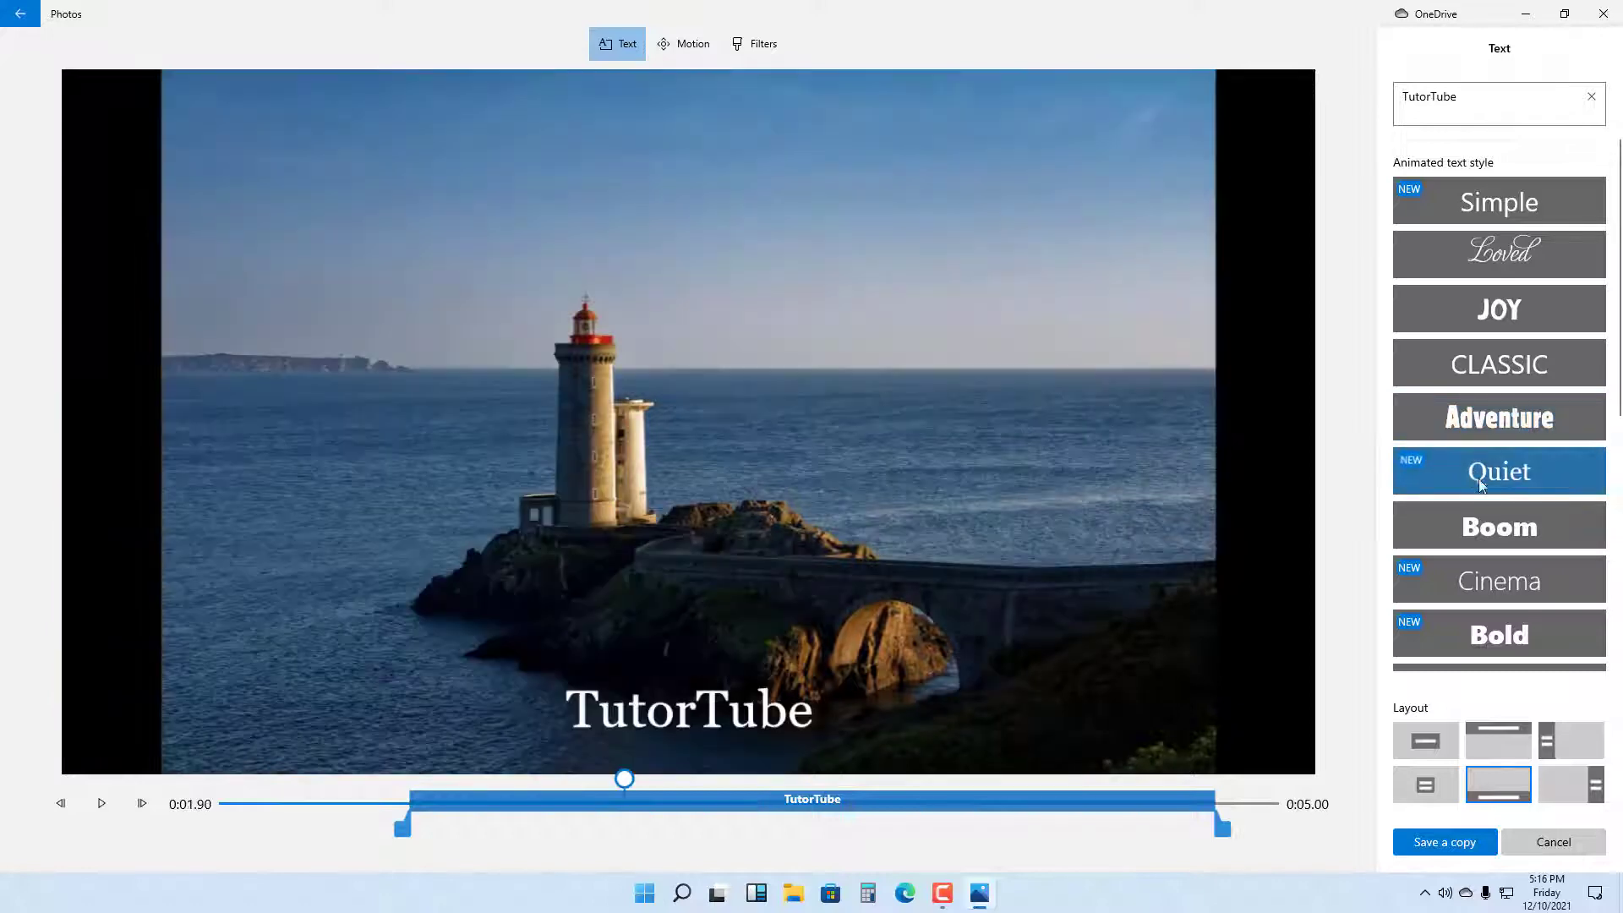
{"action": "left_click", "coordinate": [1498, 526]}
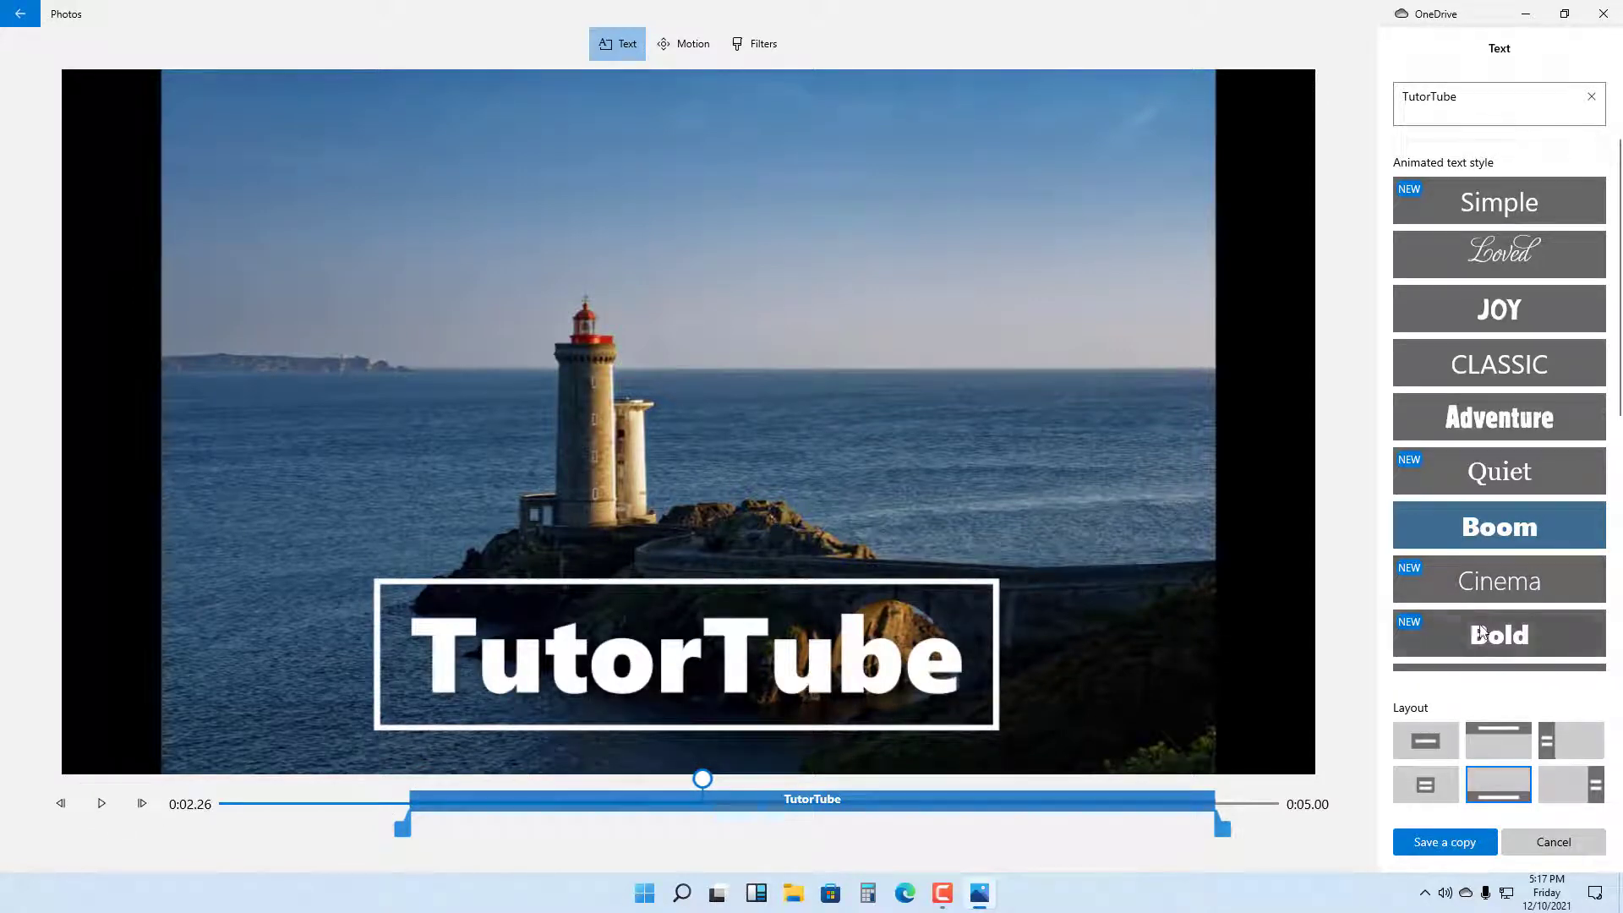
{"action": "left_click", "coordinate": [1498, 482]}
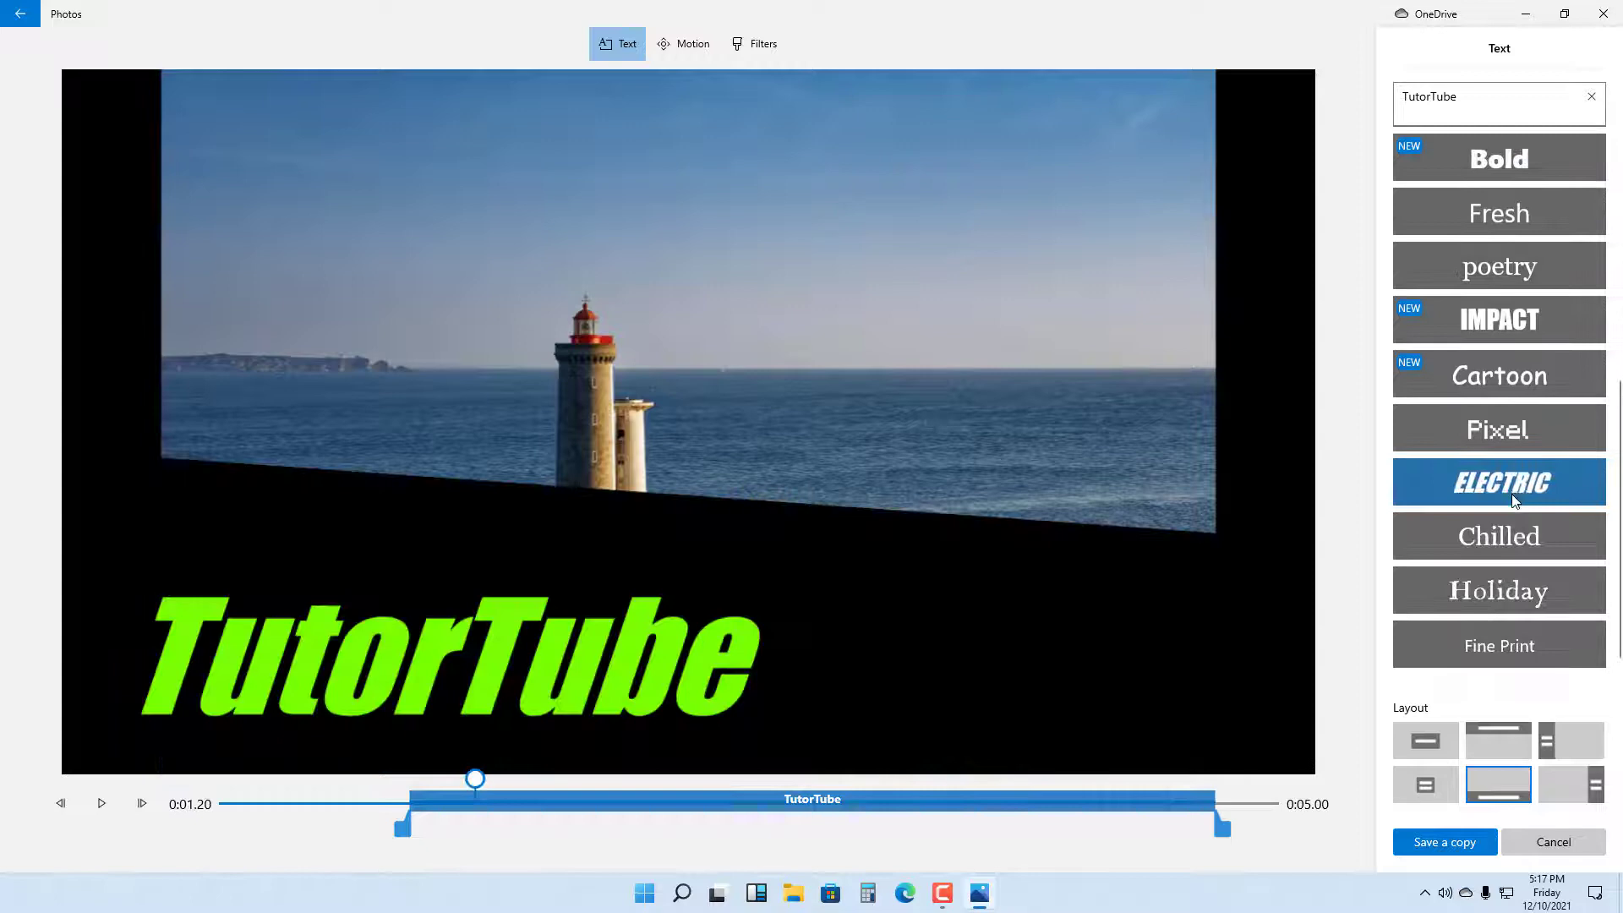
{"action": "left_click", "coordinate": [1498, 644]}
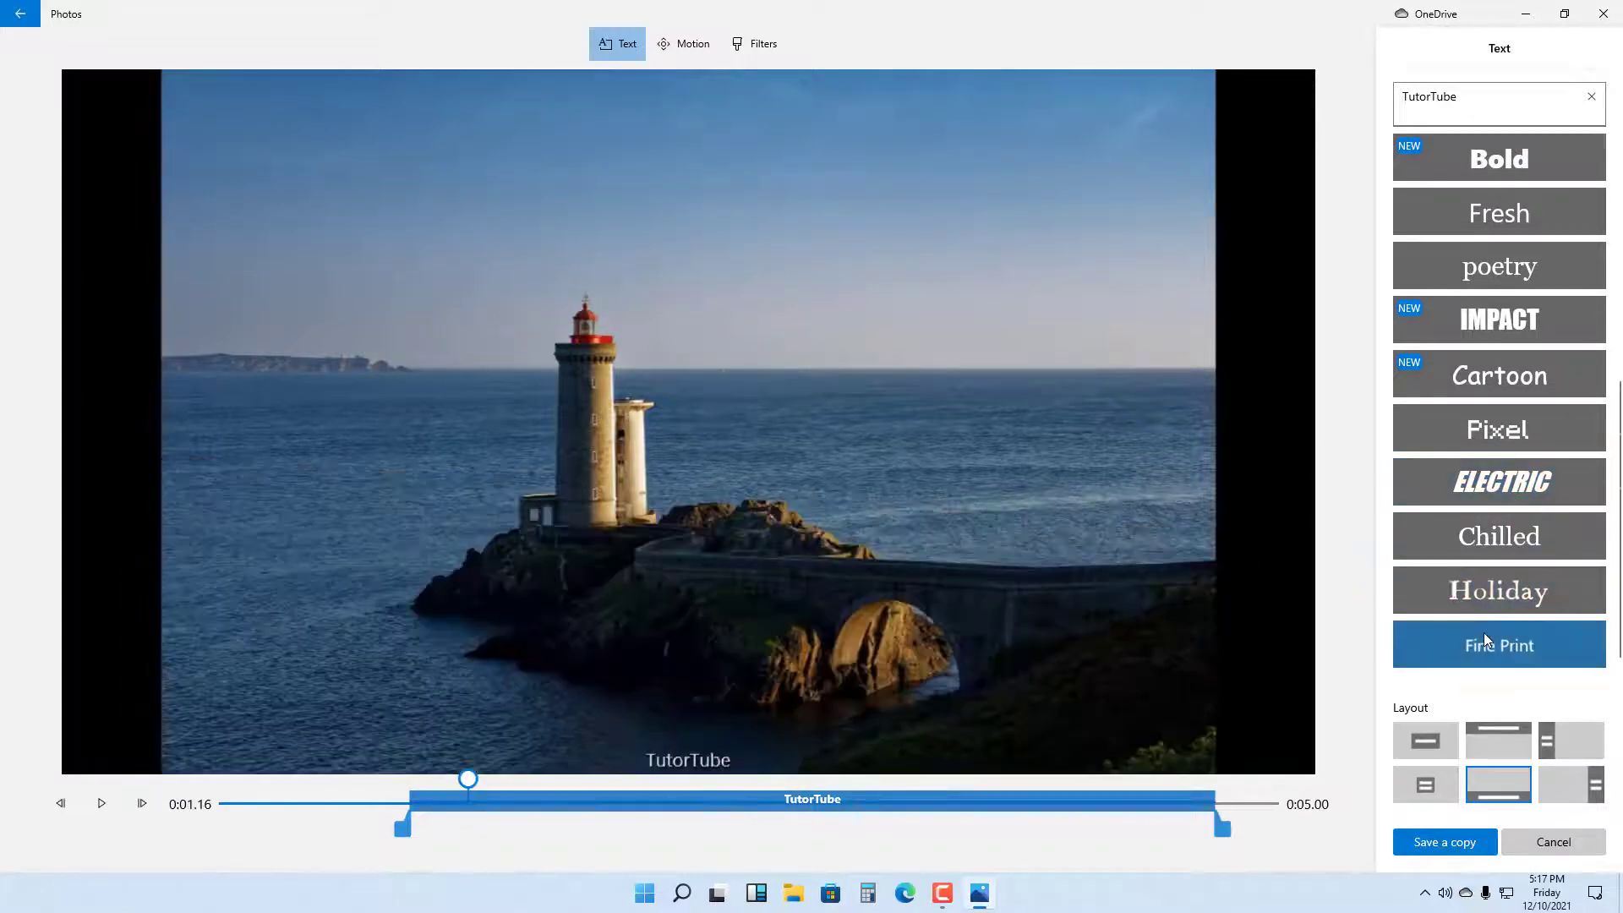
{"action": "left_click", "coordinate": [1499, 589]}
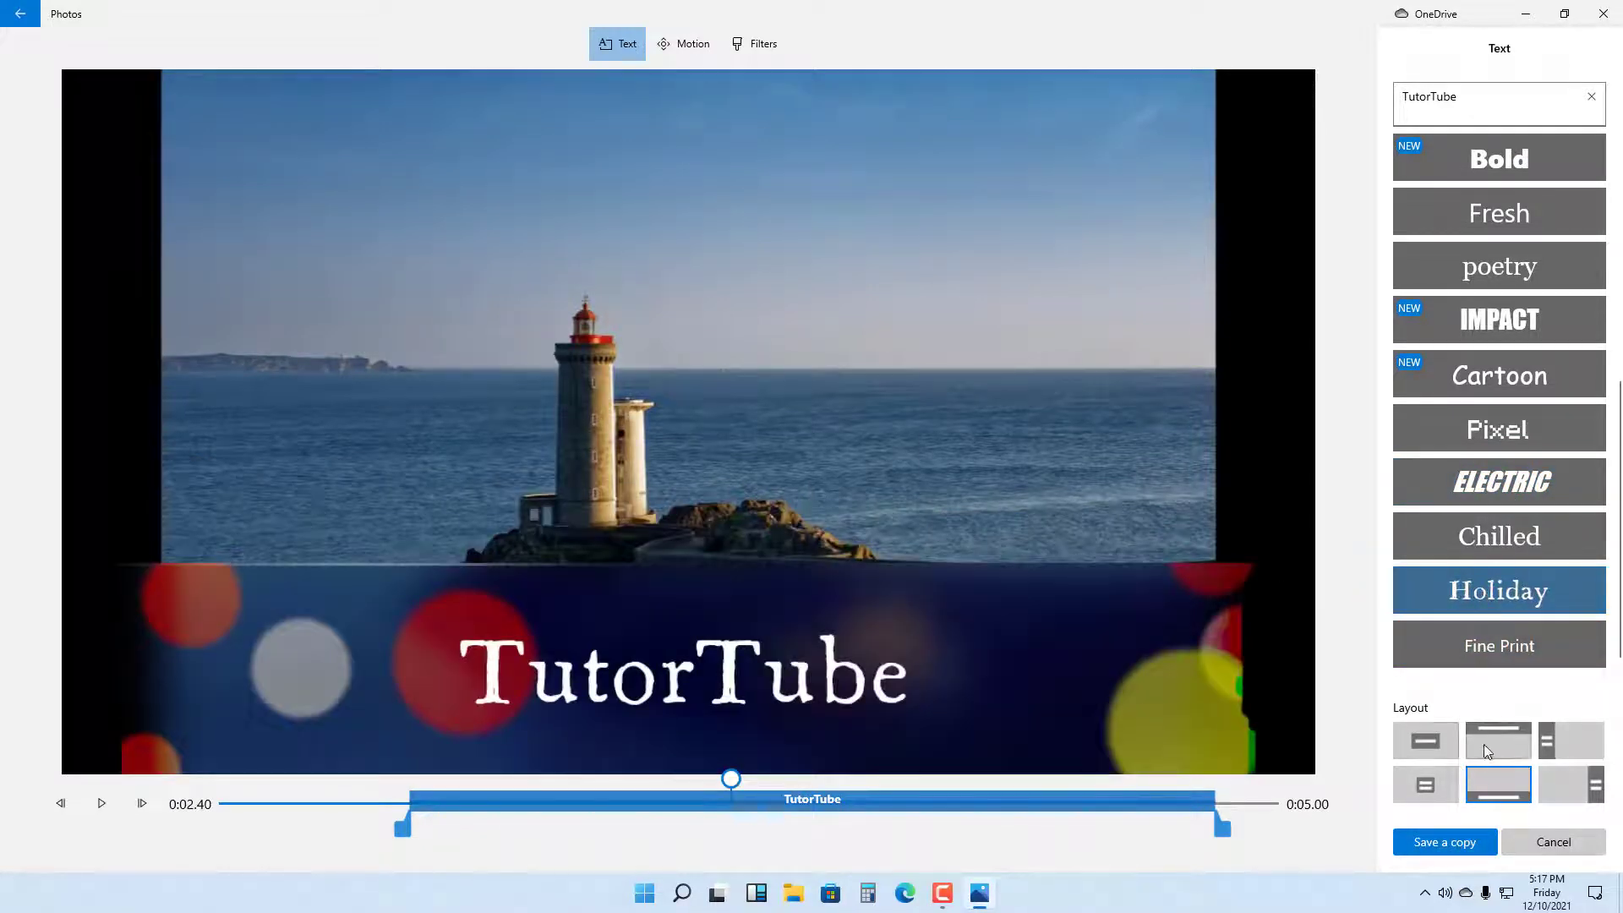
Cycle through the title layouts, ending on the centered box arrangement.
{"action": "left_click", "coordinate": [1425, 739]}
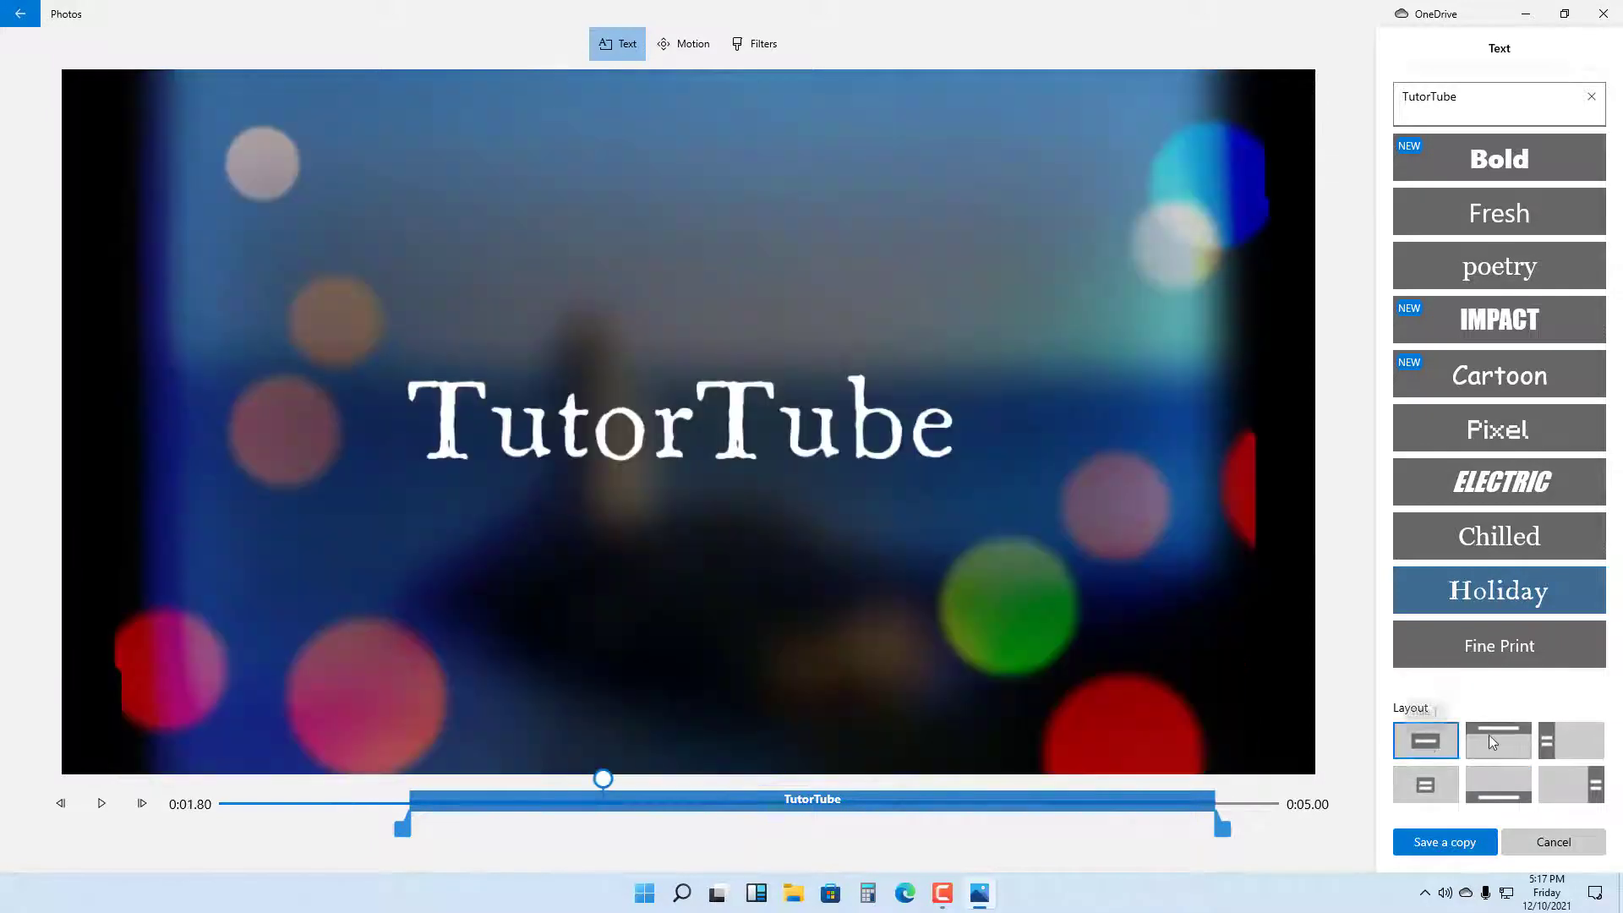
{"action": "left_click", "coordinate": [1498, 740]}
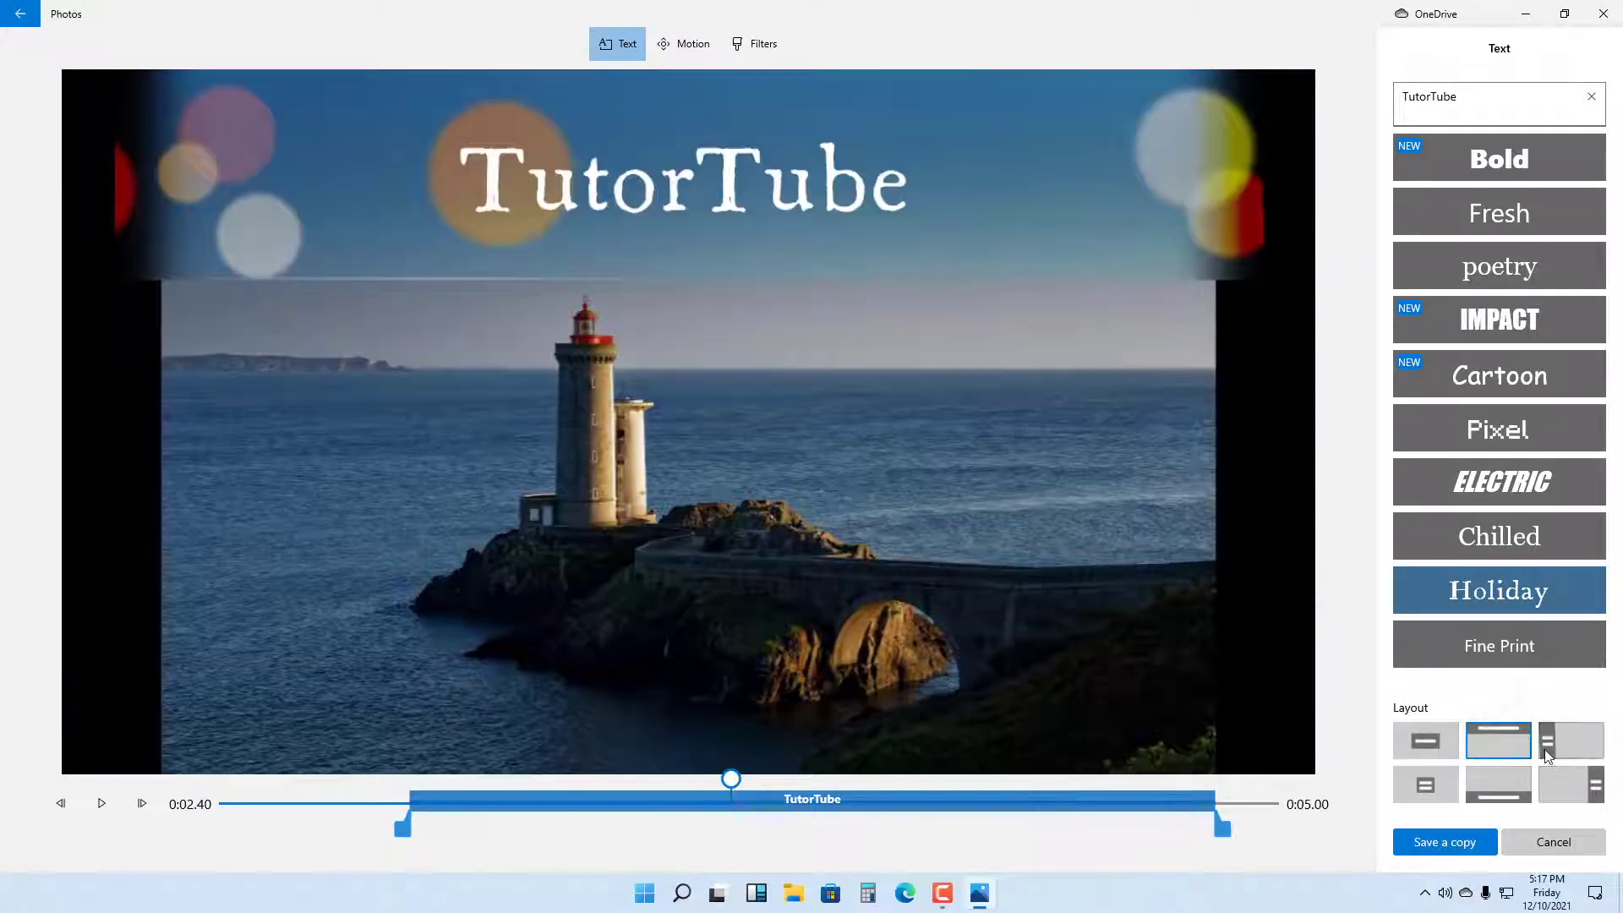
{"action": "left_click", "coordinate": [1424, 783]}
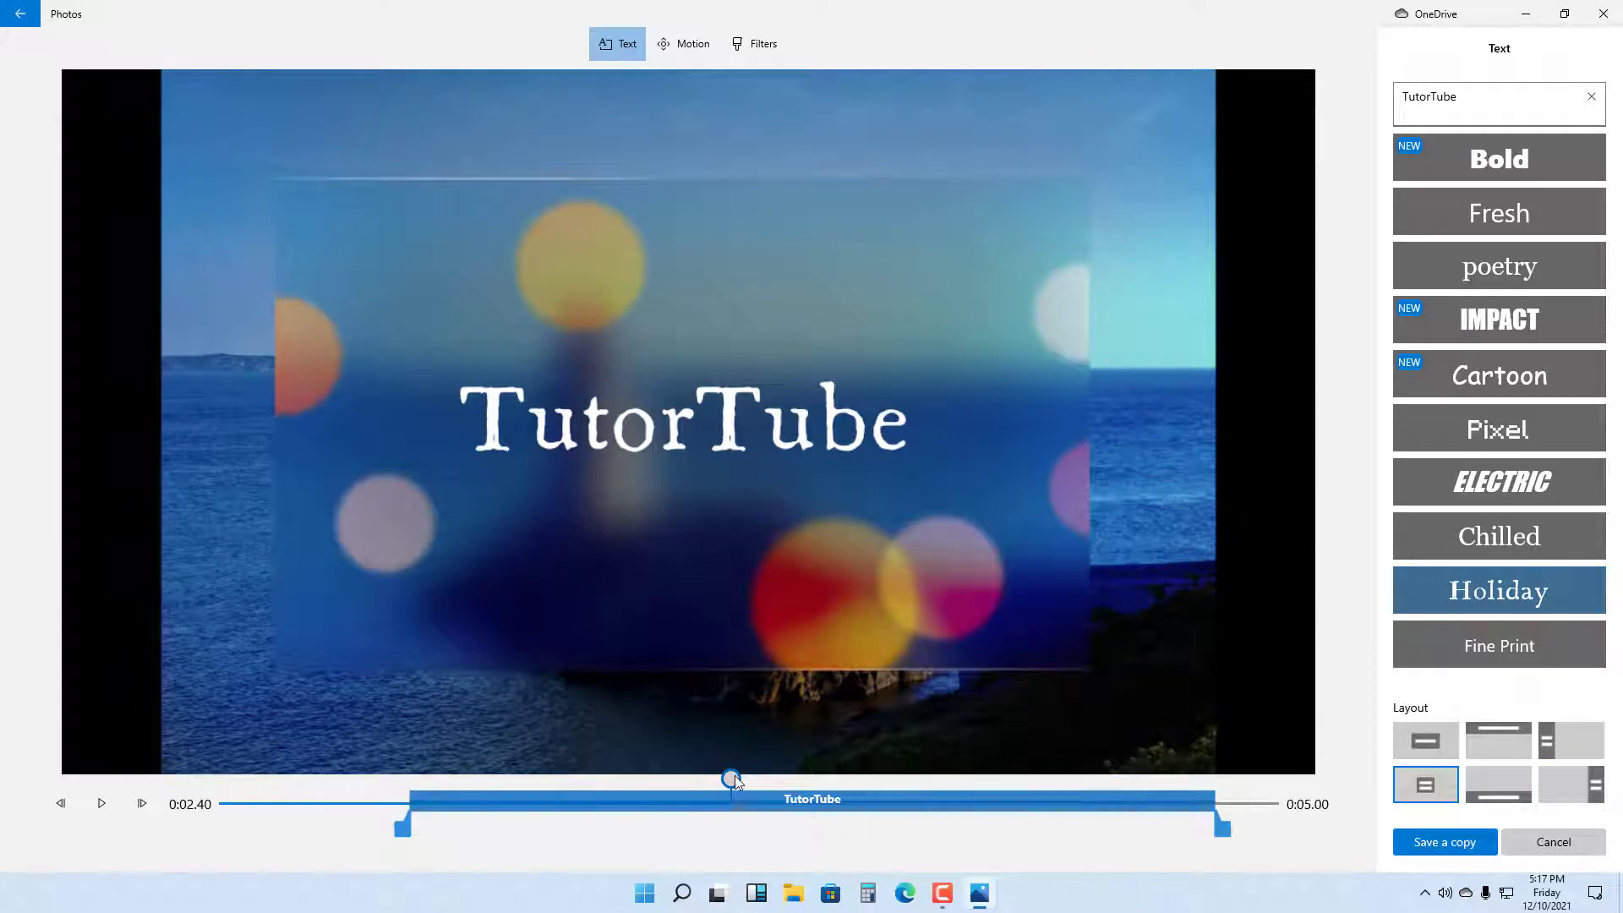
Preview the title animation, then switch the text to the Pixel style.
{"action": "left_click", "coordinate": [100, 803]}
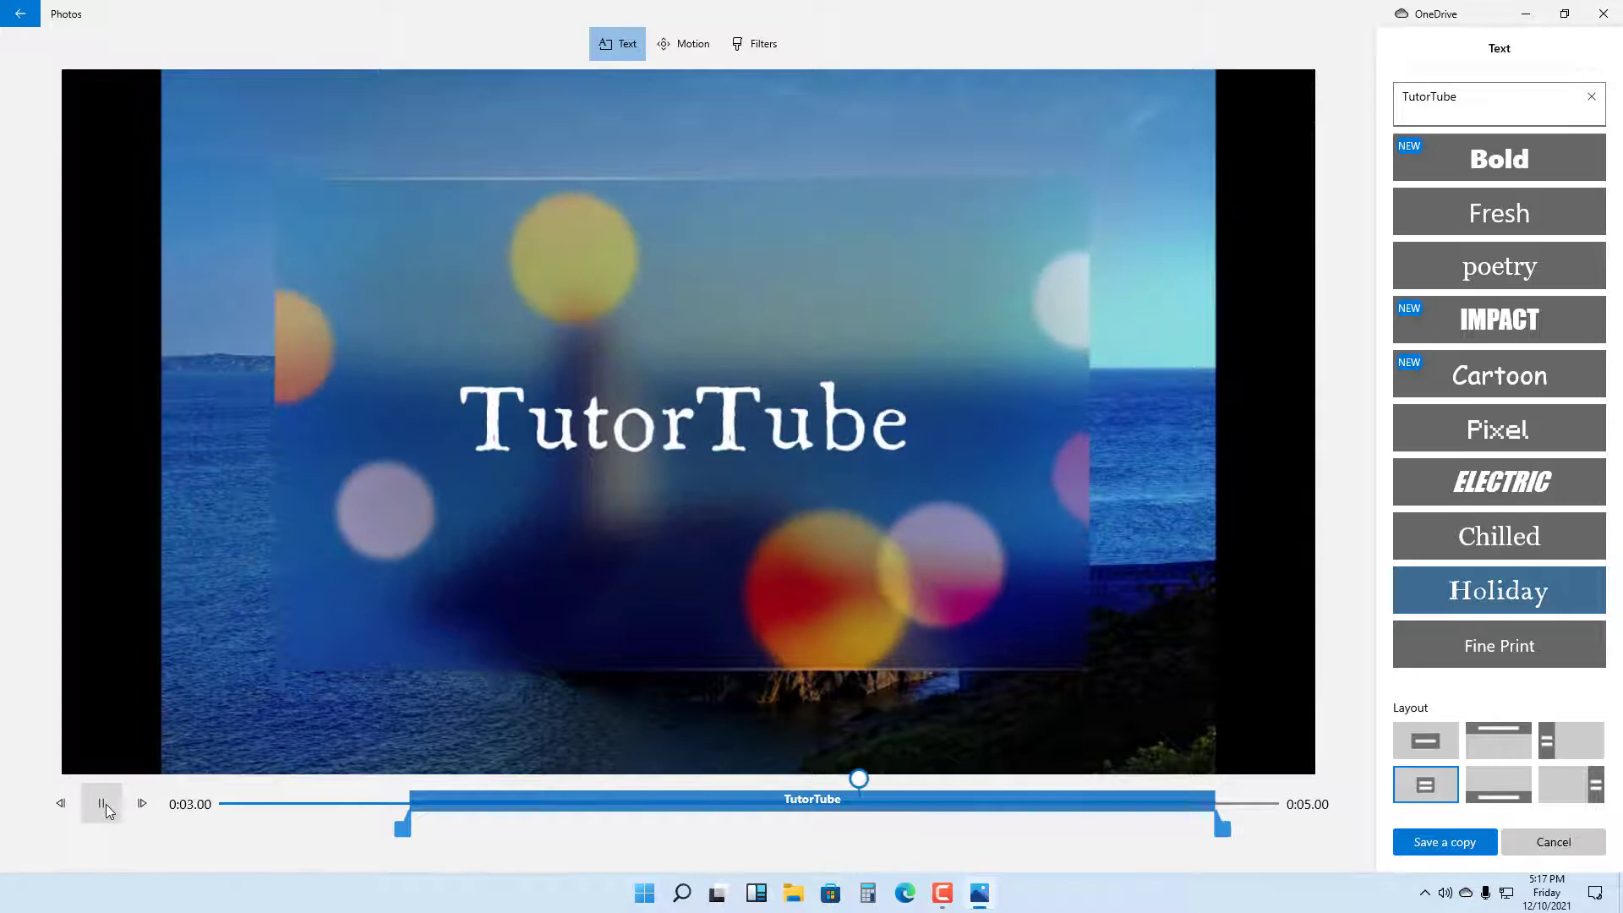
{"action": "left_click", "coordinate": [101, 802]}
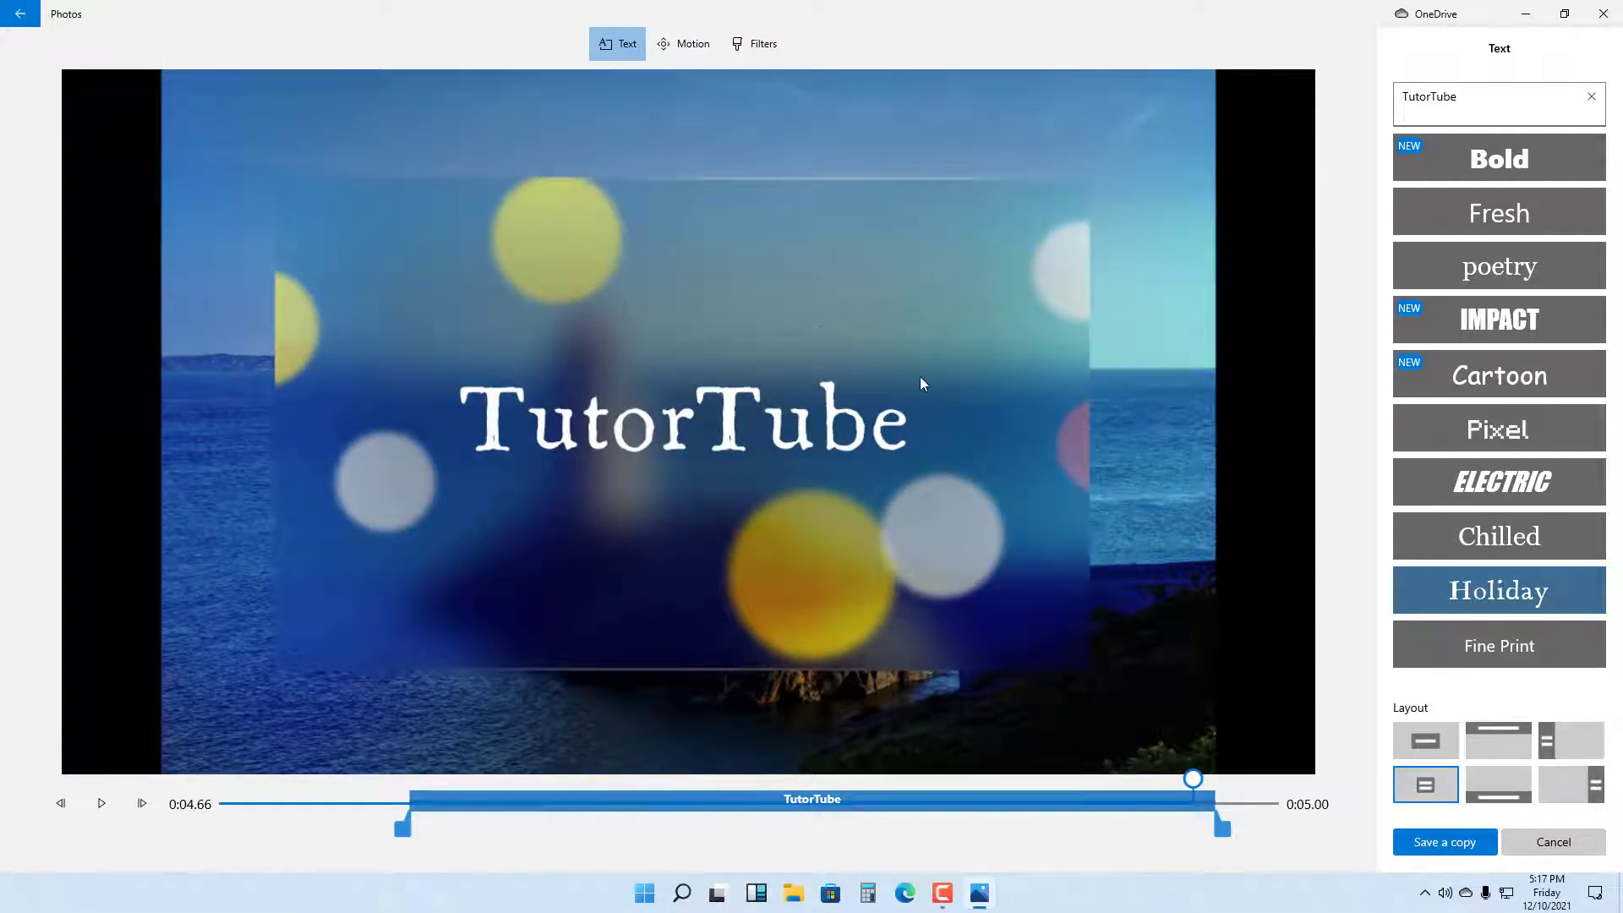
{"action": "left_click", "coordinate": [1499, 428]}
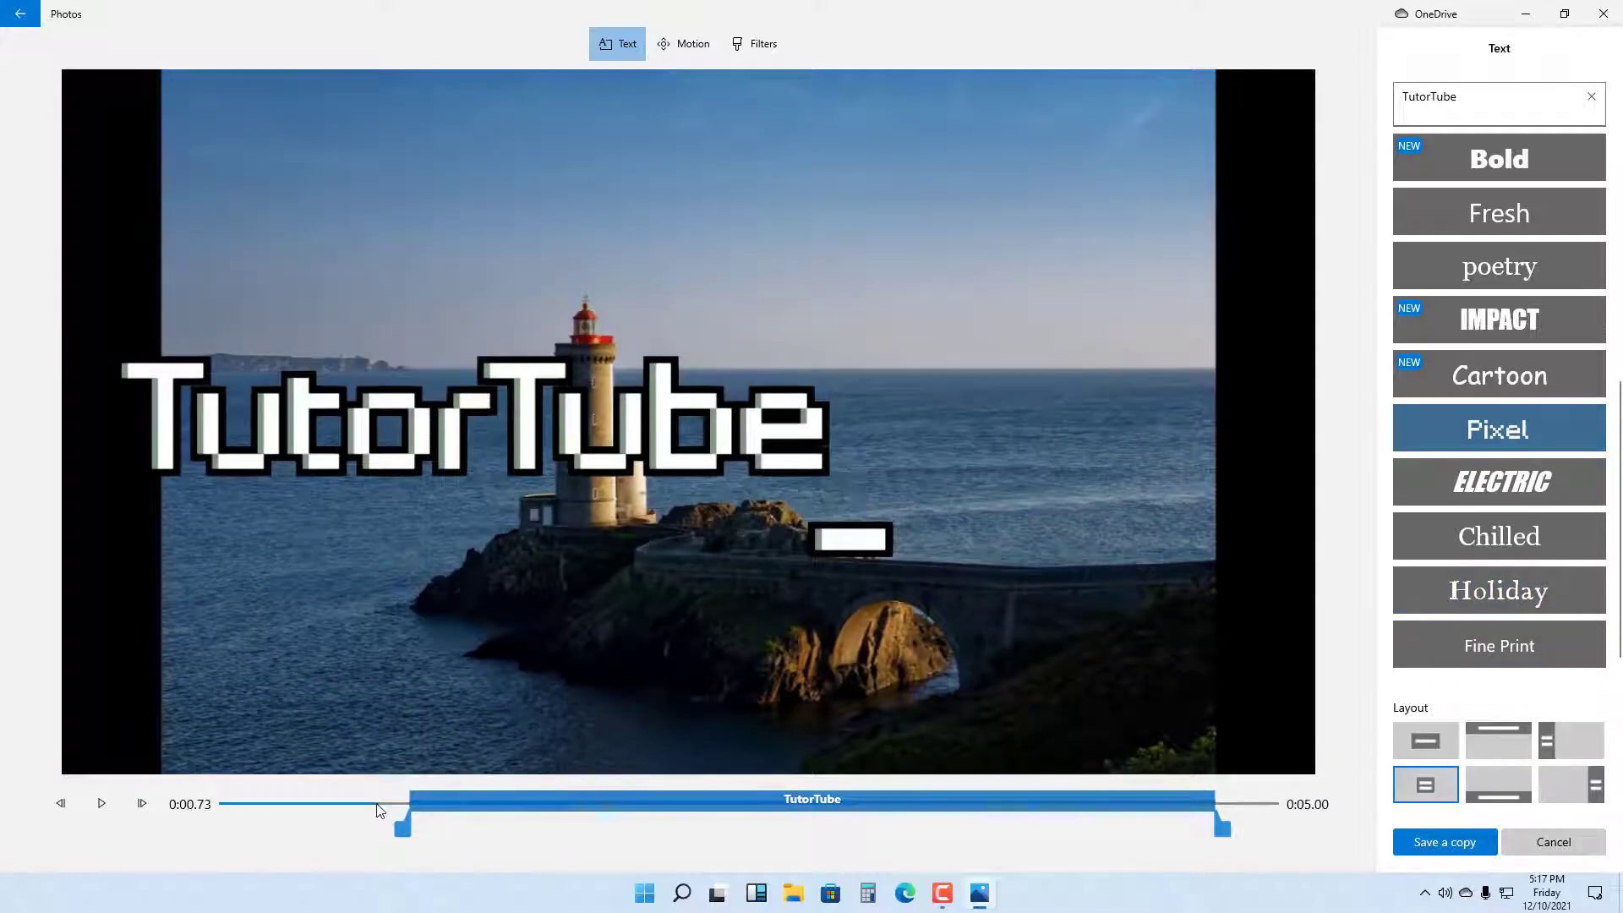
Replay the preview and bring up the Finish your video prompt via Save a copy.
{"action": "left_click", "coordinate": [101, 802]}
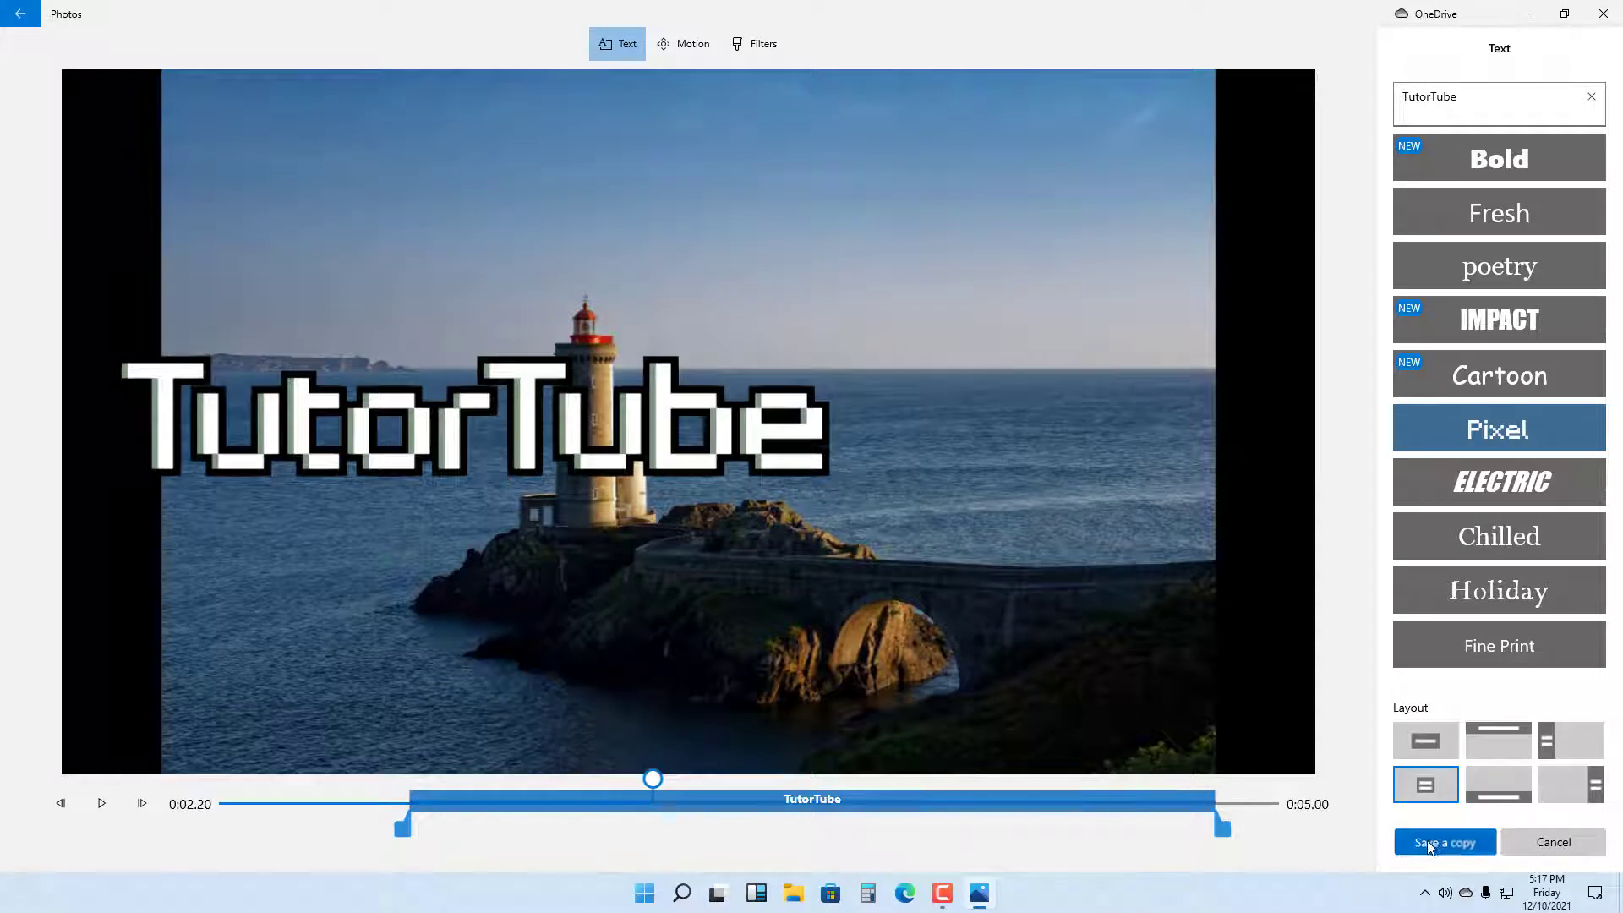
{"action": "left_click", "coordinate": [1444, 841]}
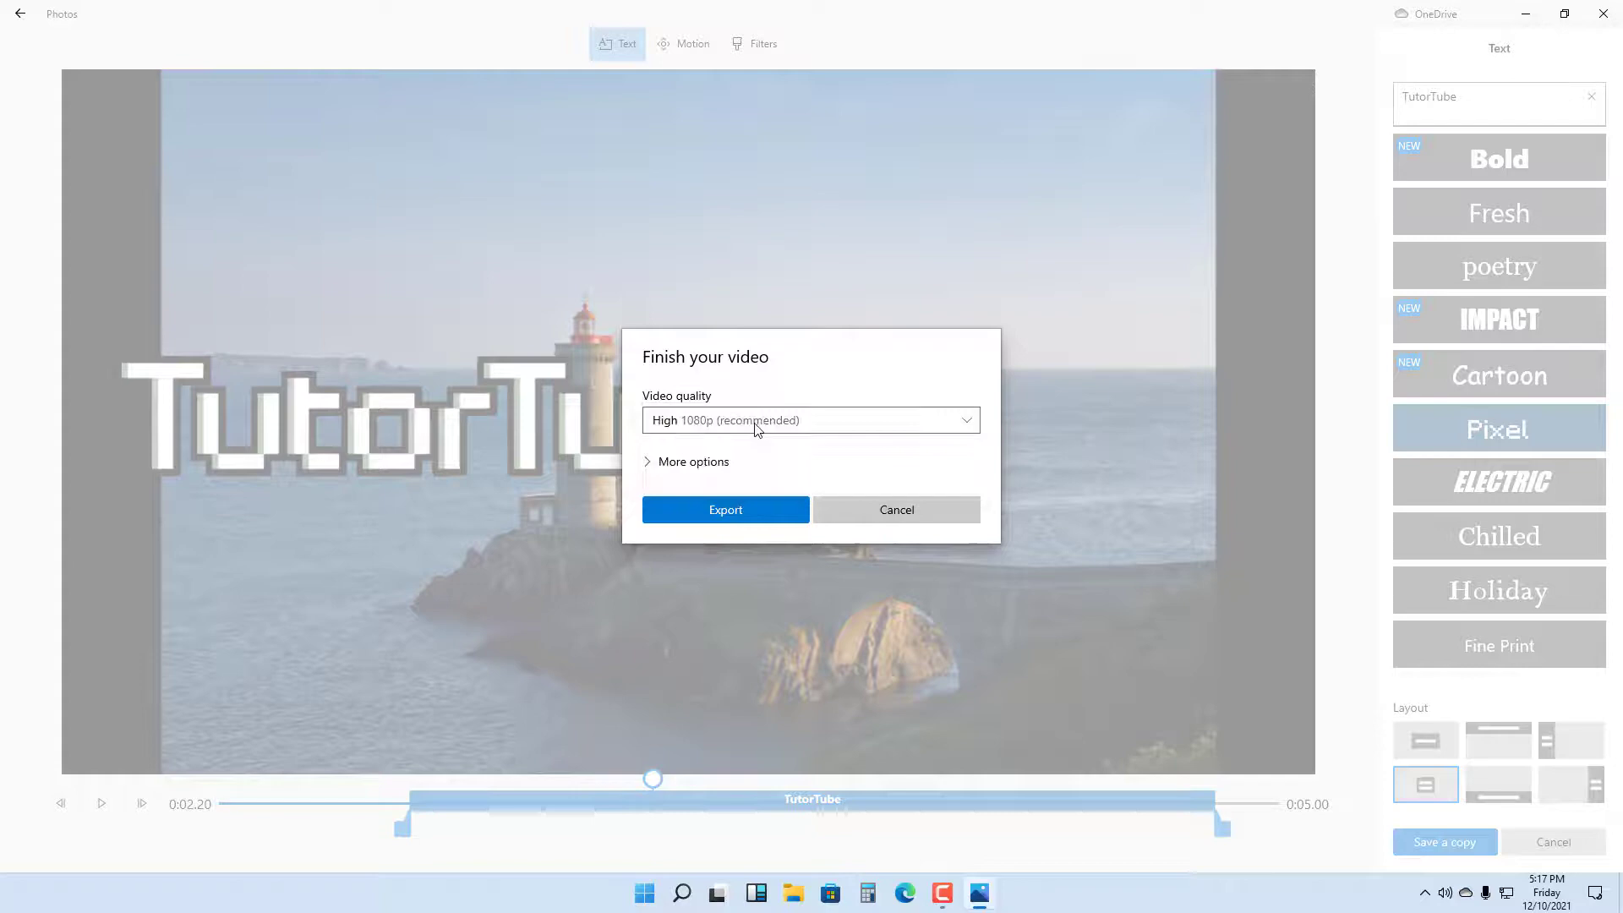
Export the TutorTube clip at high quality as an MP4 into Pictures.
{"action": "left_click", "coordinate": [692, 461]}
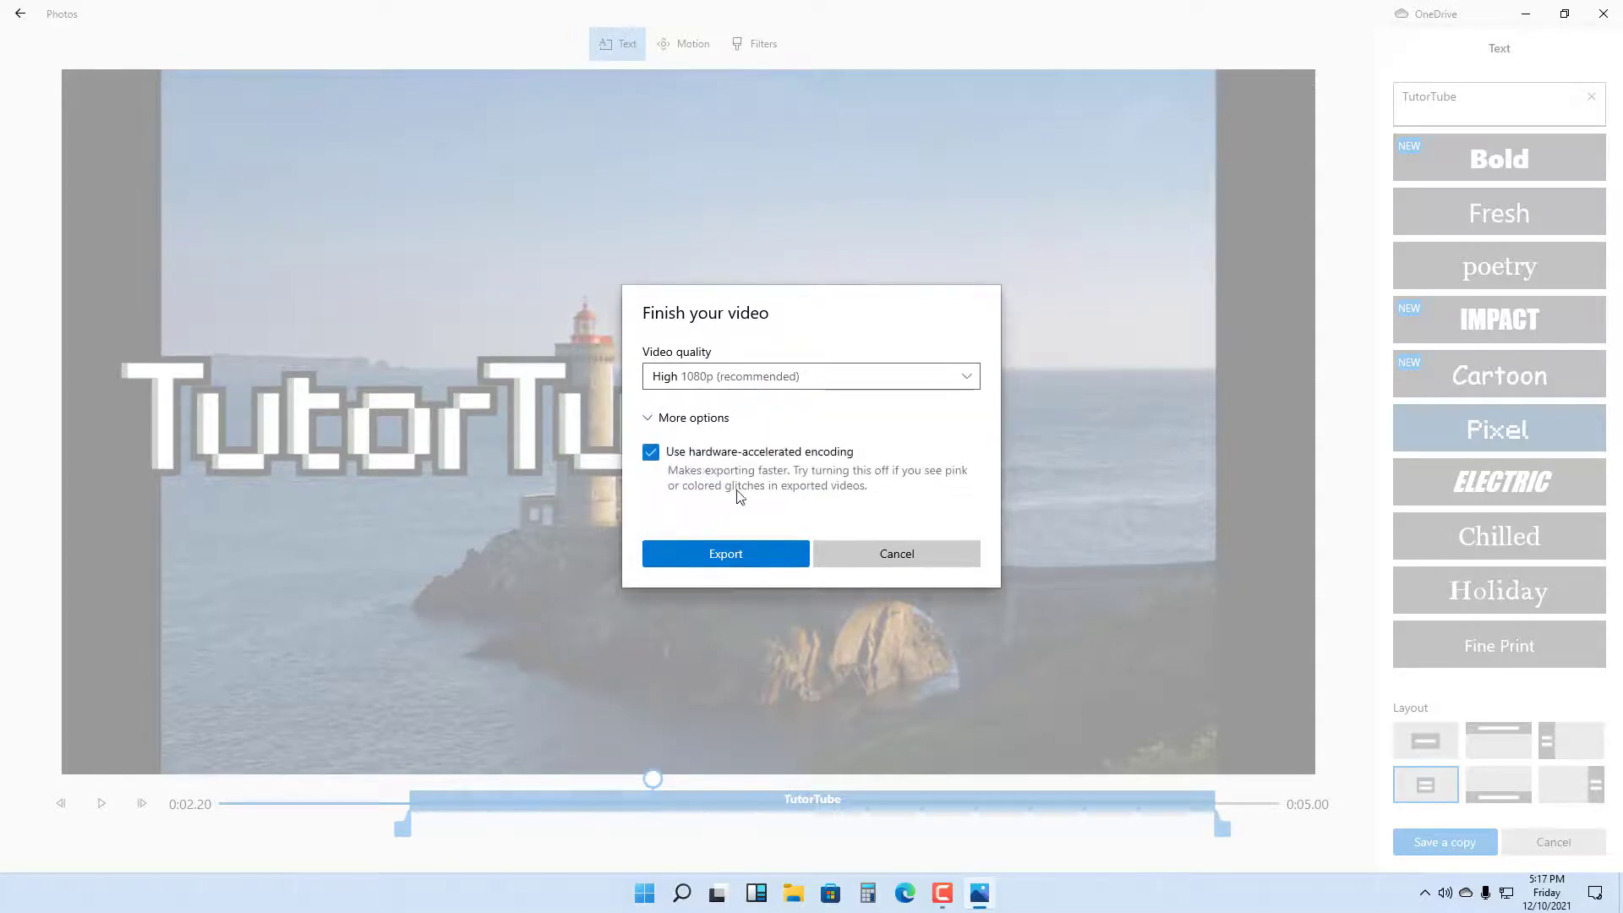
{"action": "left_click", "coordinate": [896, 554]}
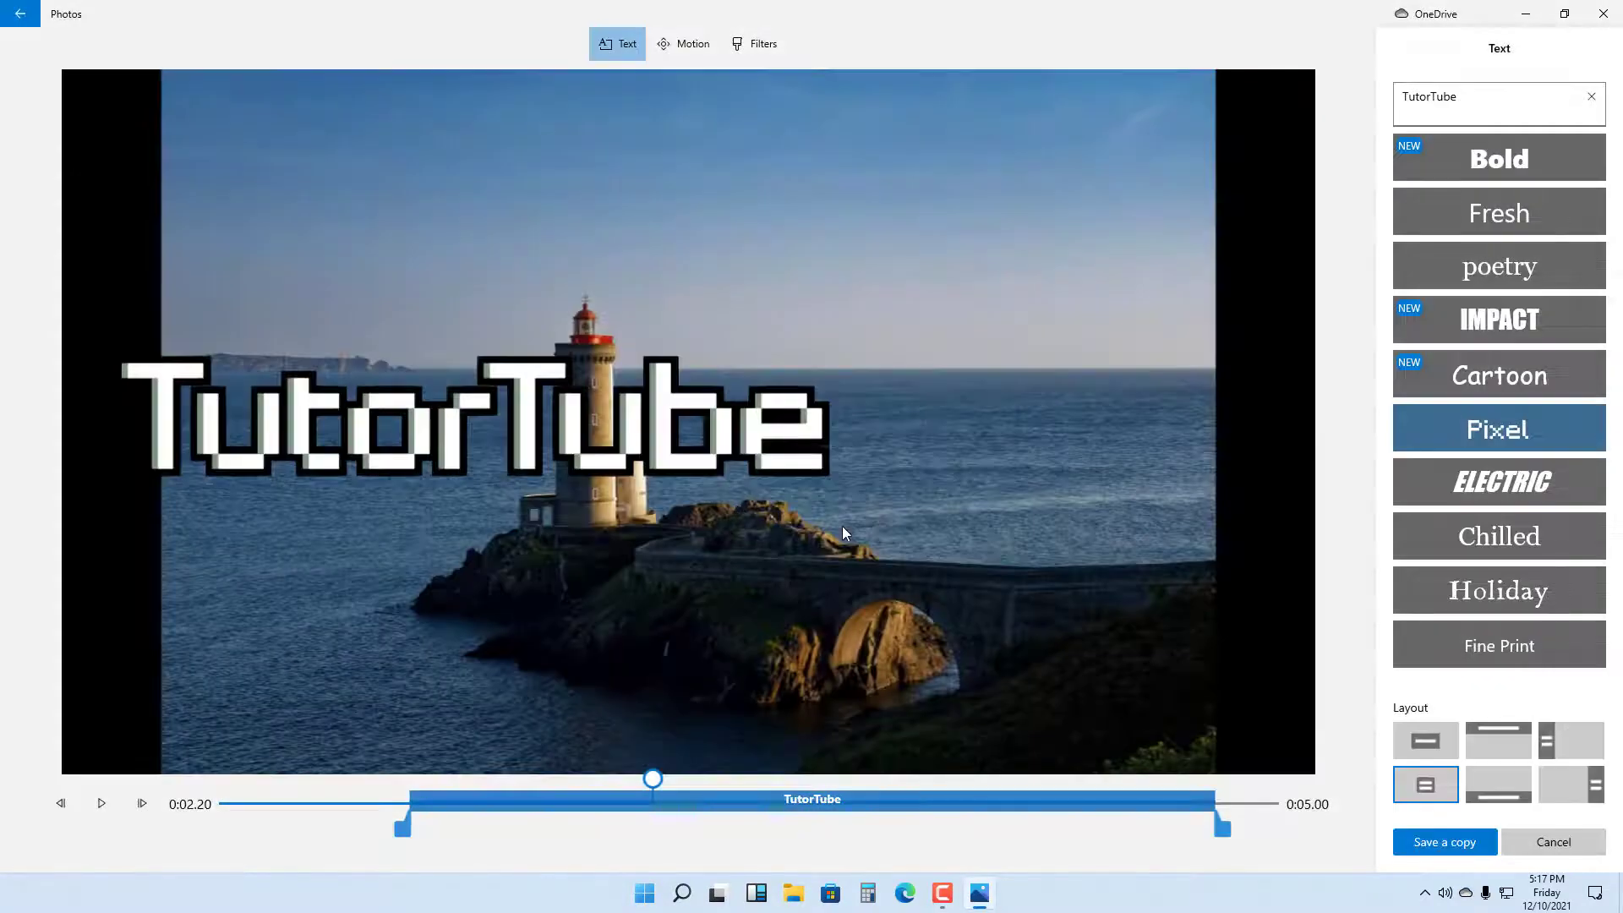
{"action": "left_click", "coordinate": [1443, 841]}
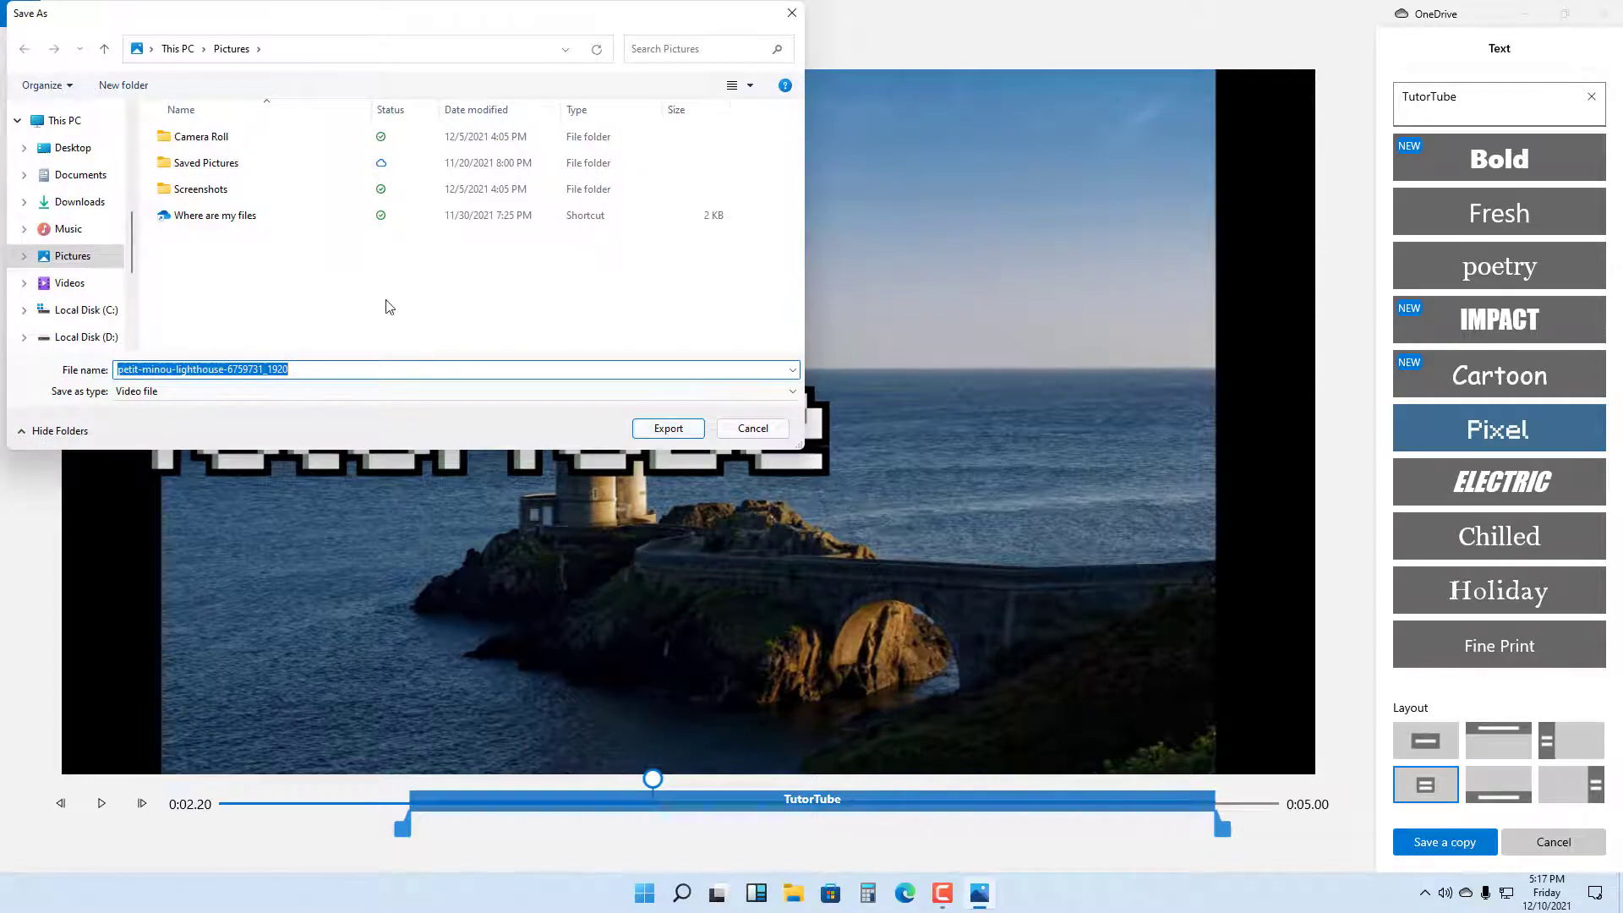
{"action": "left_click", "coordinate": [667, 428]}
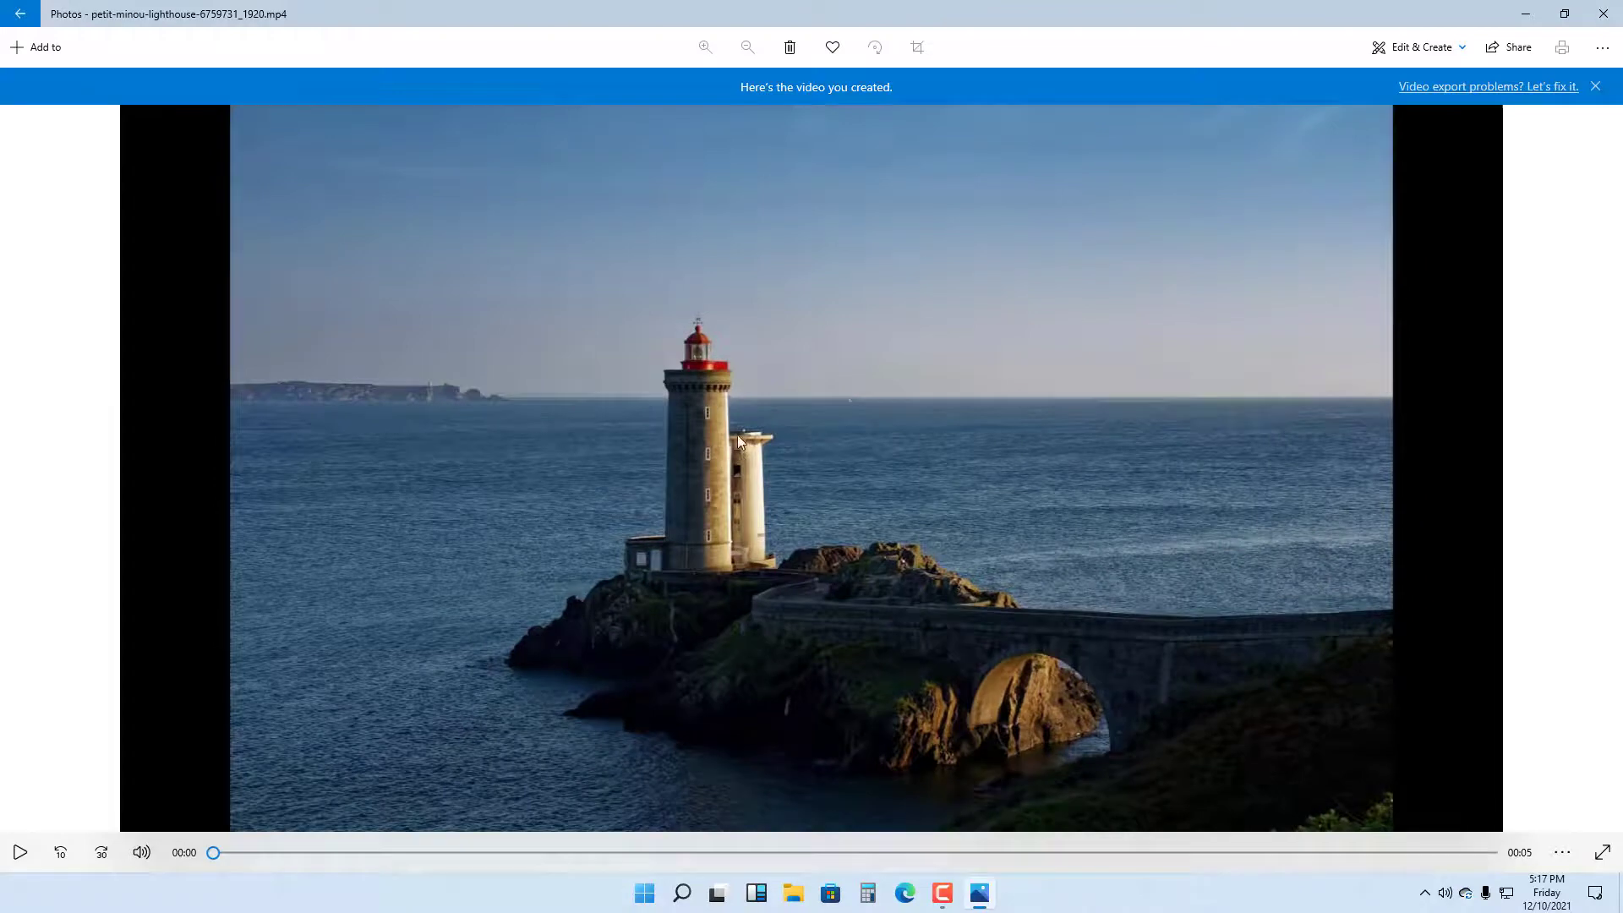
{"action": "left_click", "coordinate": [20, 852]}
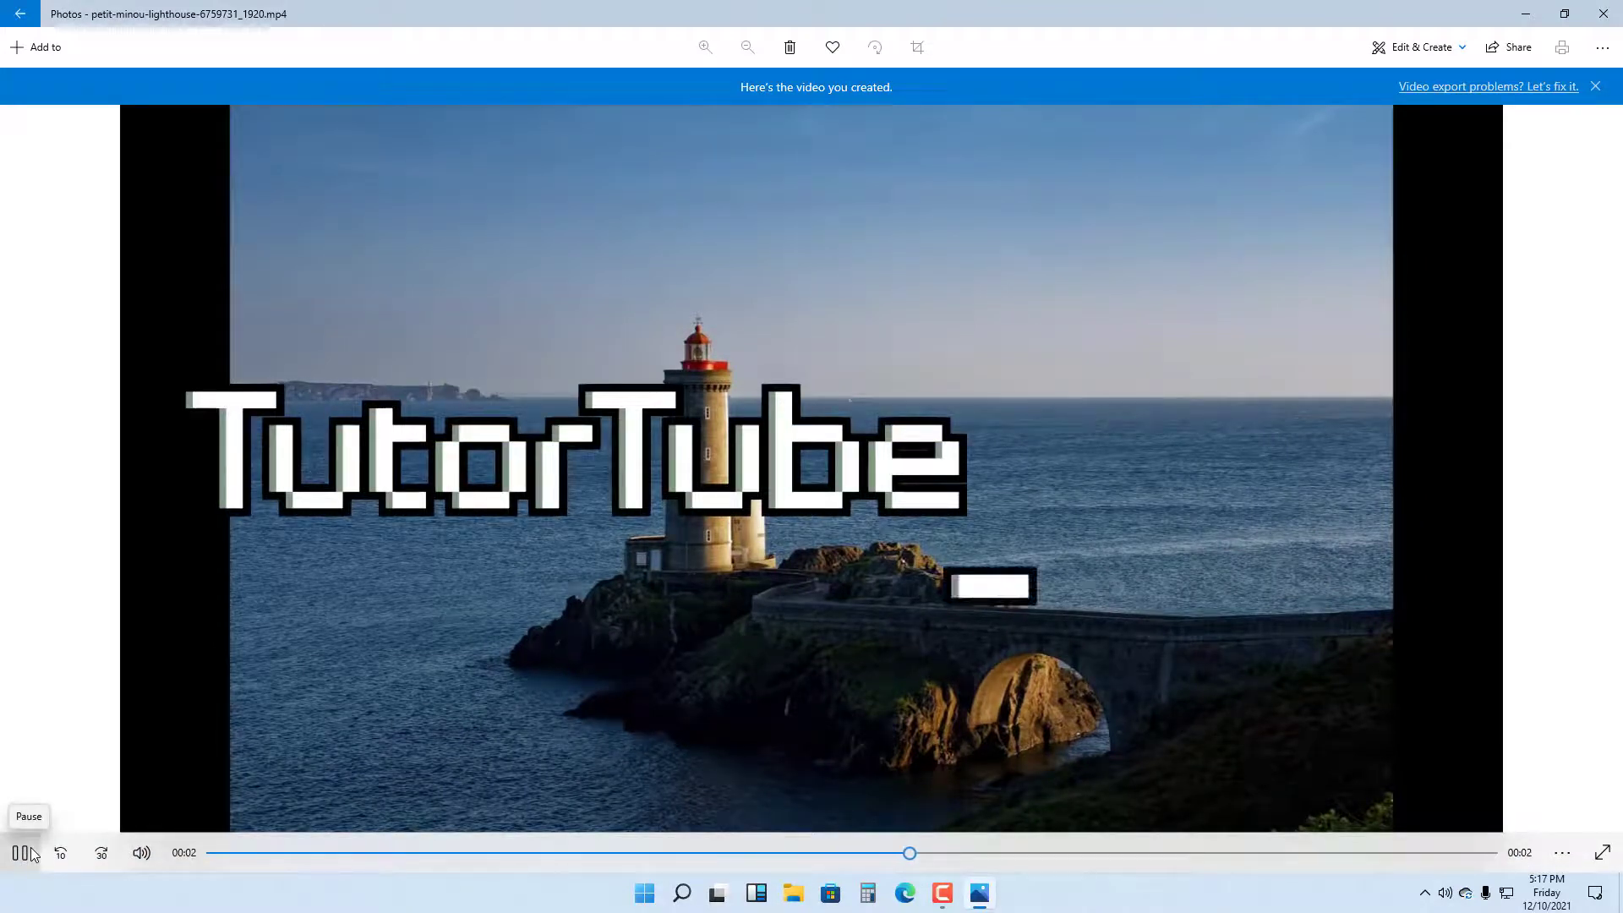
{"action": "left_click", "coordinate": [20, 853]}
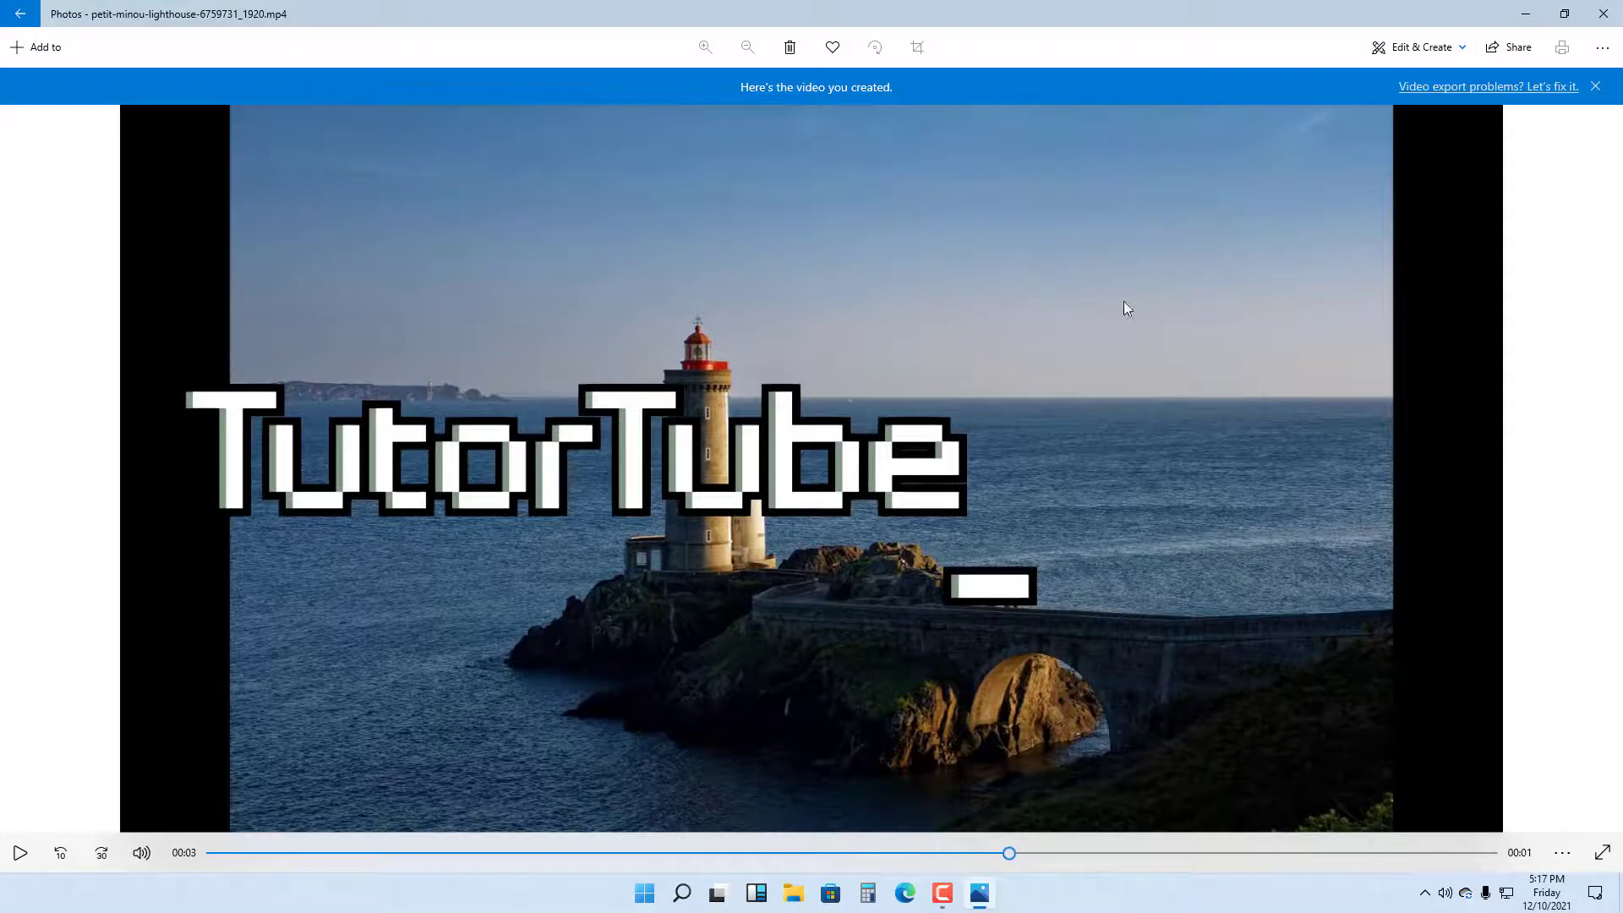